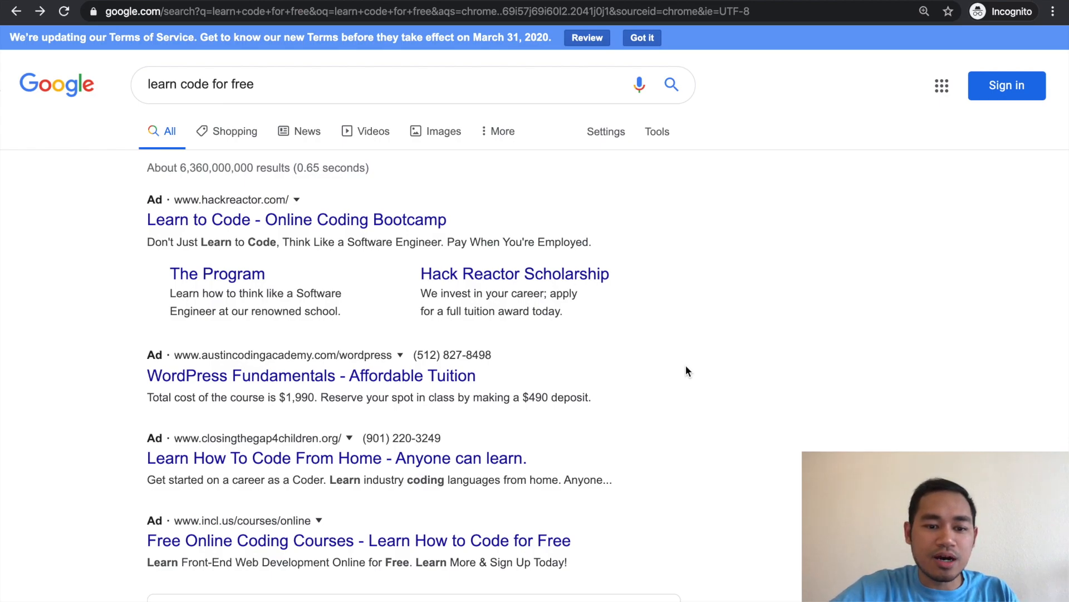
Step: Scroll through Codecademy's Full Catalog and follow the COVID-19 scholarship banner's 'Join Today' link
scroll("down", 3)
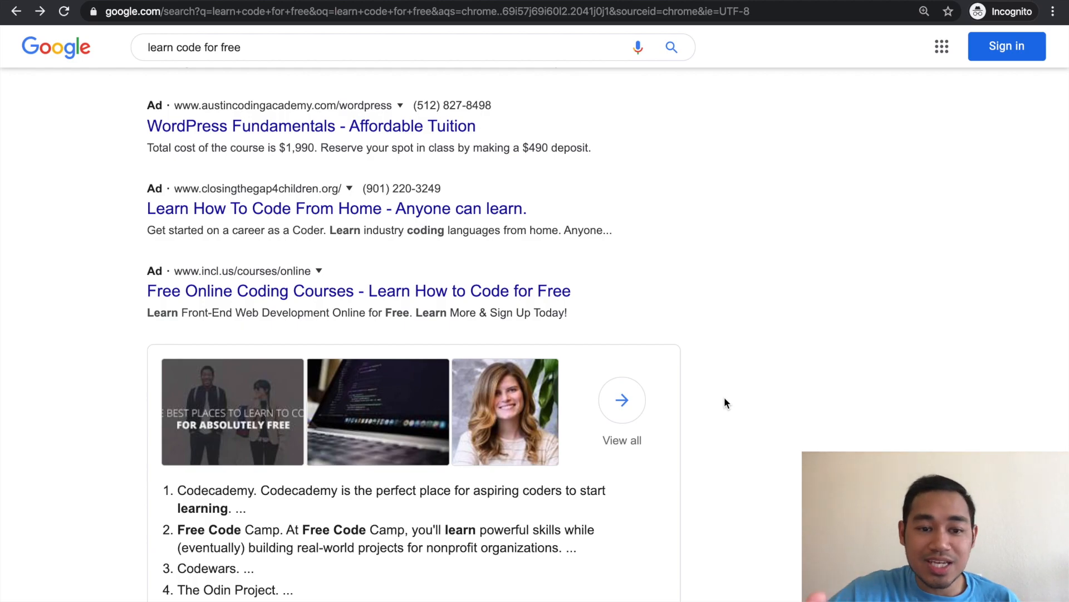
scroll("down", 3)
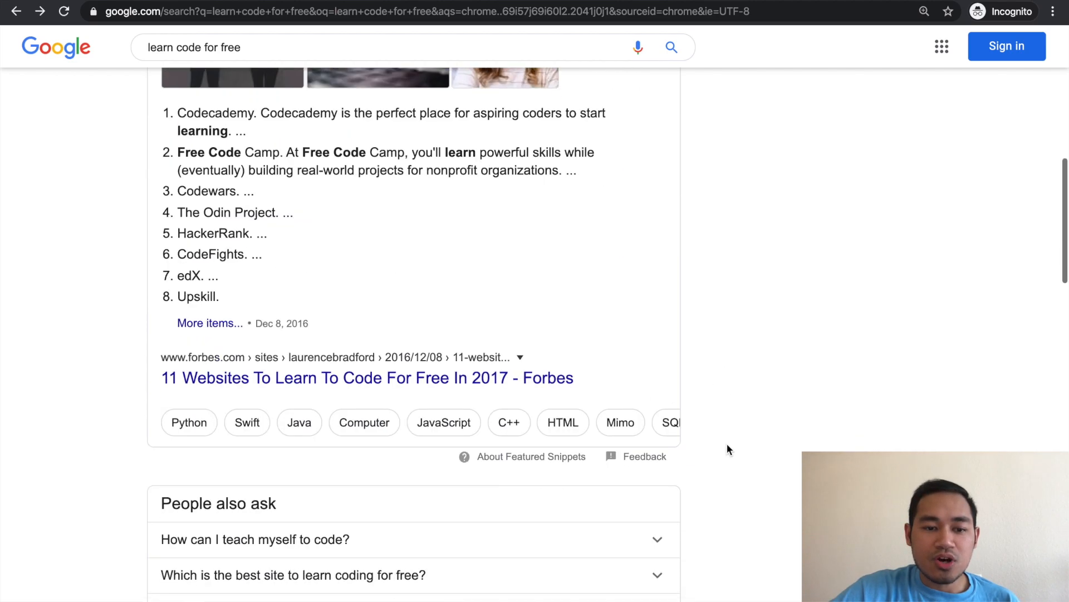
scroll("down", 3)
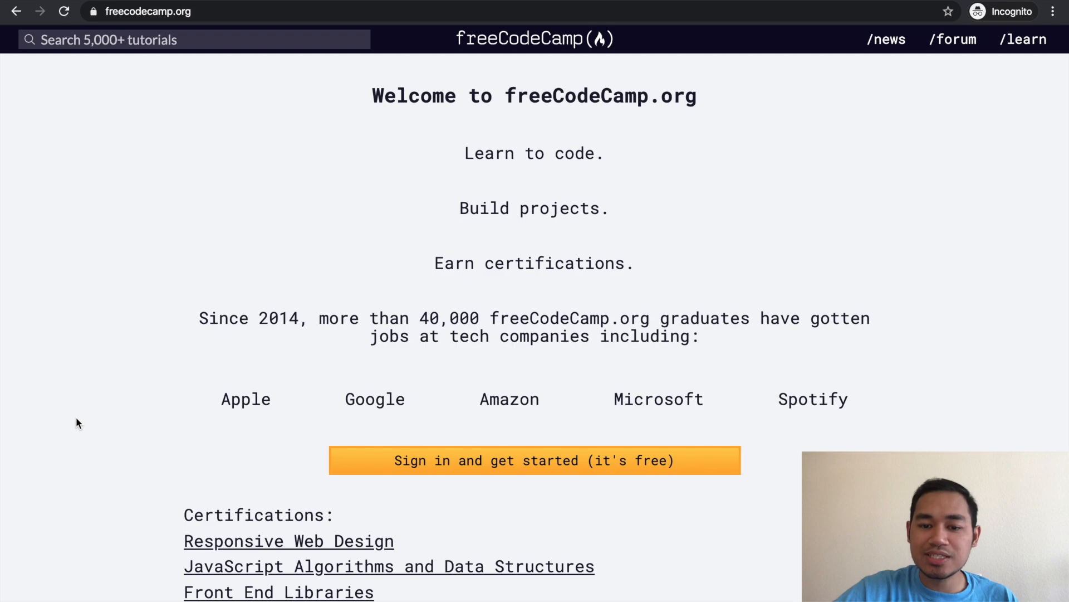
scroll("down", 3)
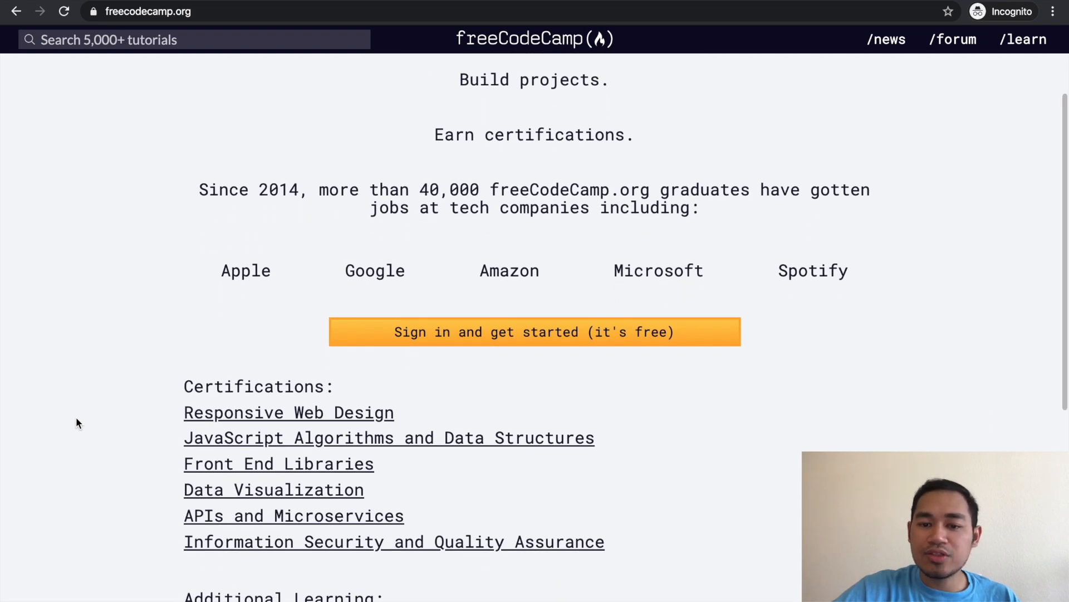
scroll("down", 3)
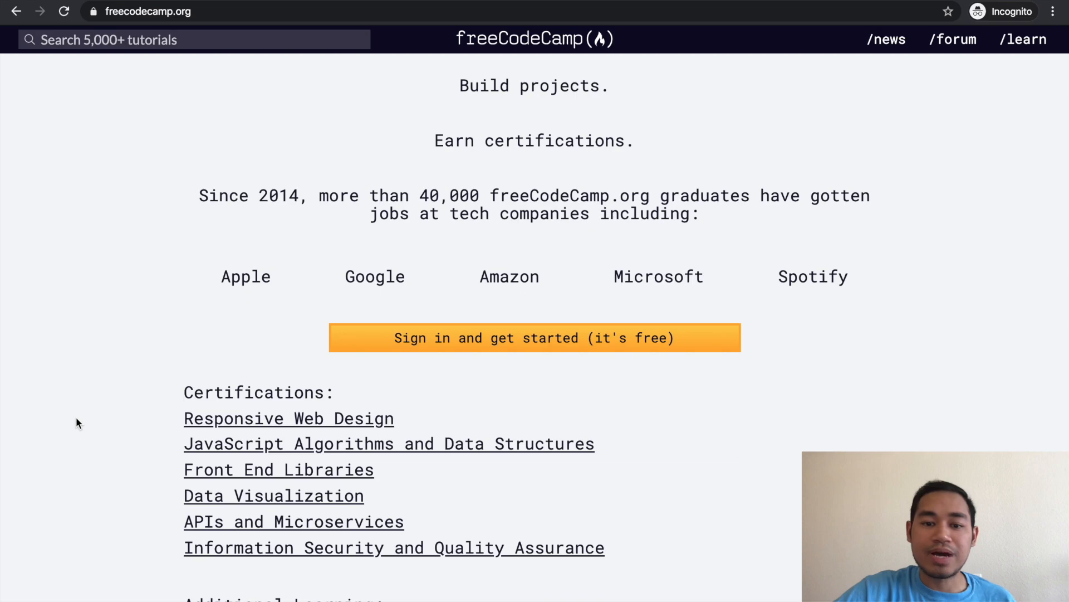
scroll("down", 3)
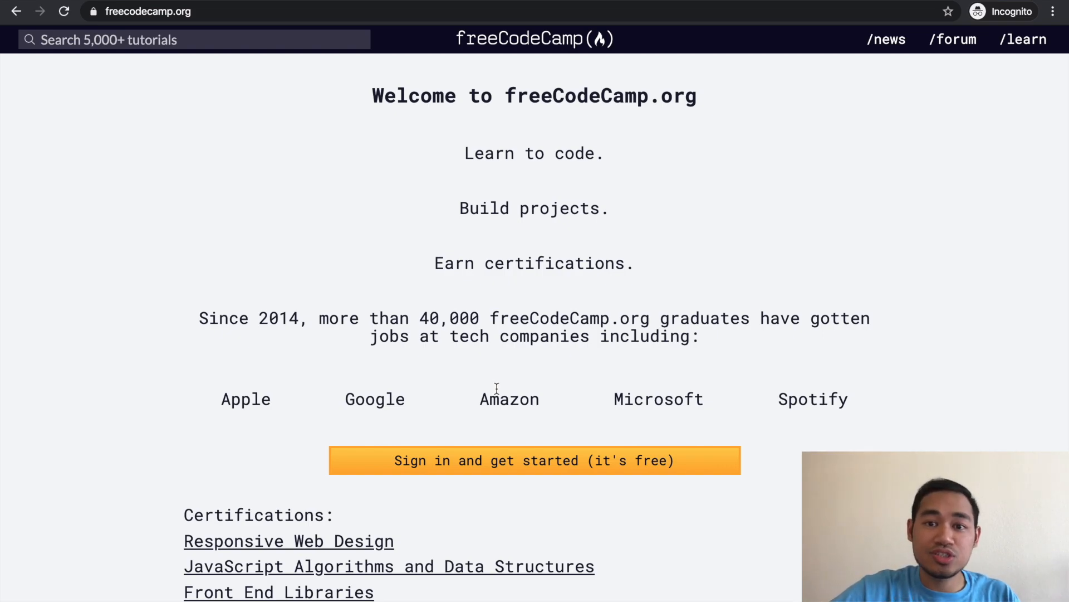
mouse_move(557, 284)
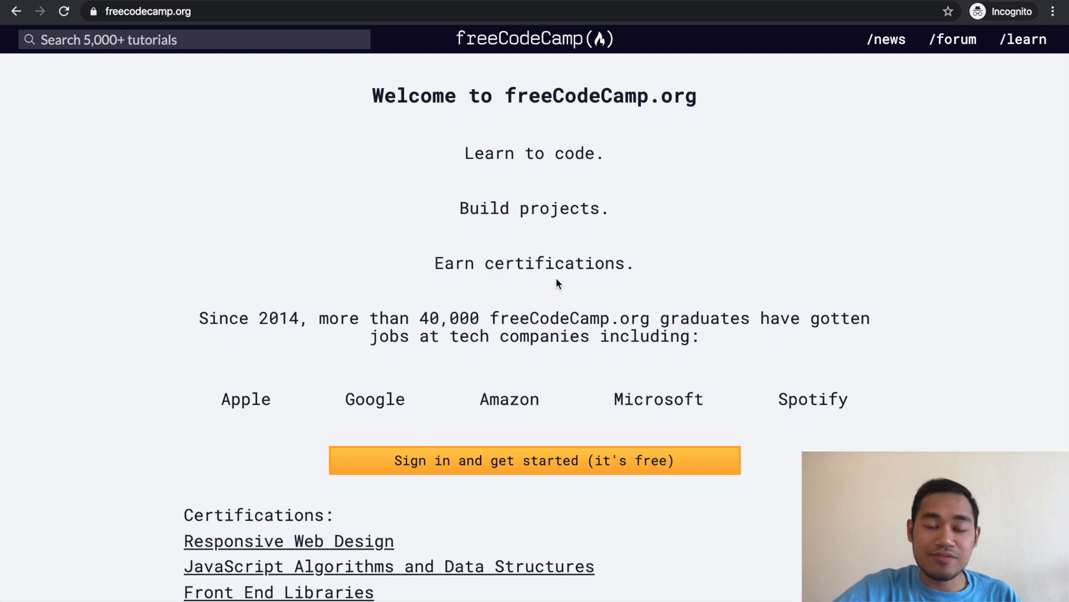
mouse_move(229, 304)
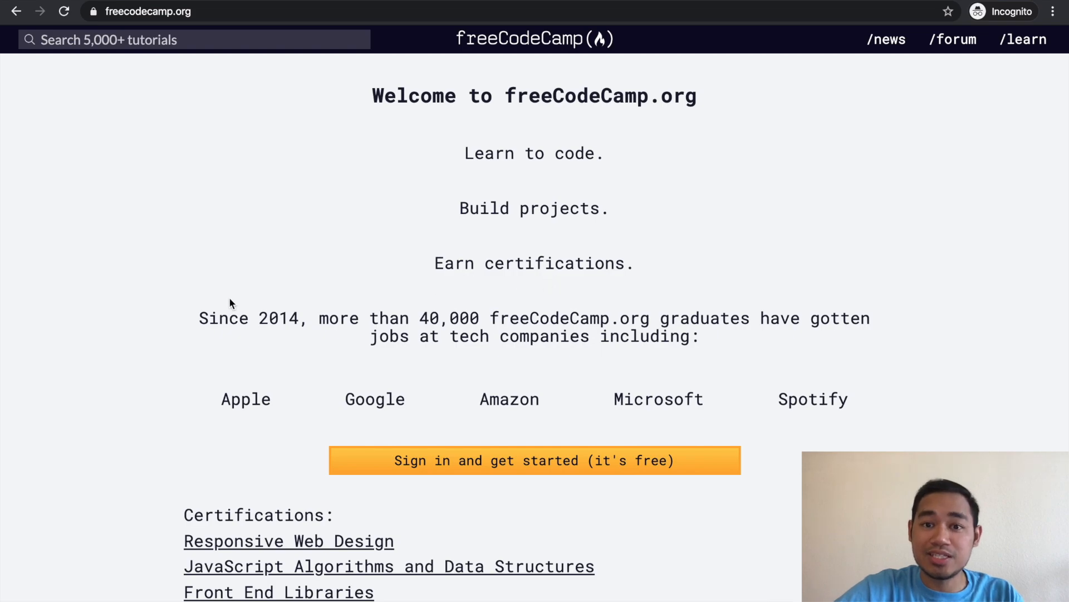
mouse_move(277, 252)
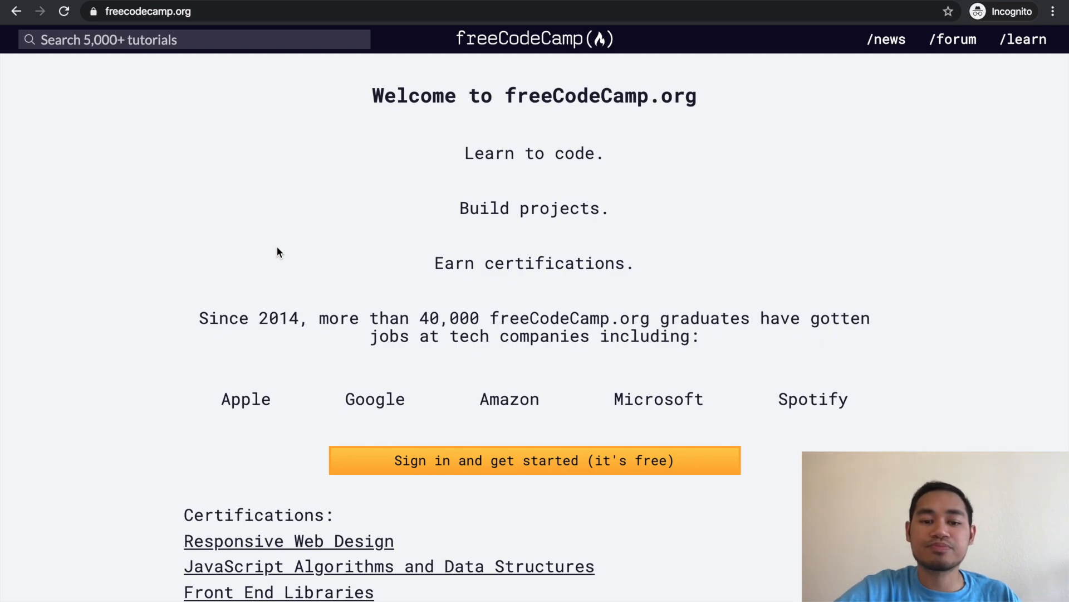
mouse_move(171, 77)
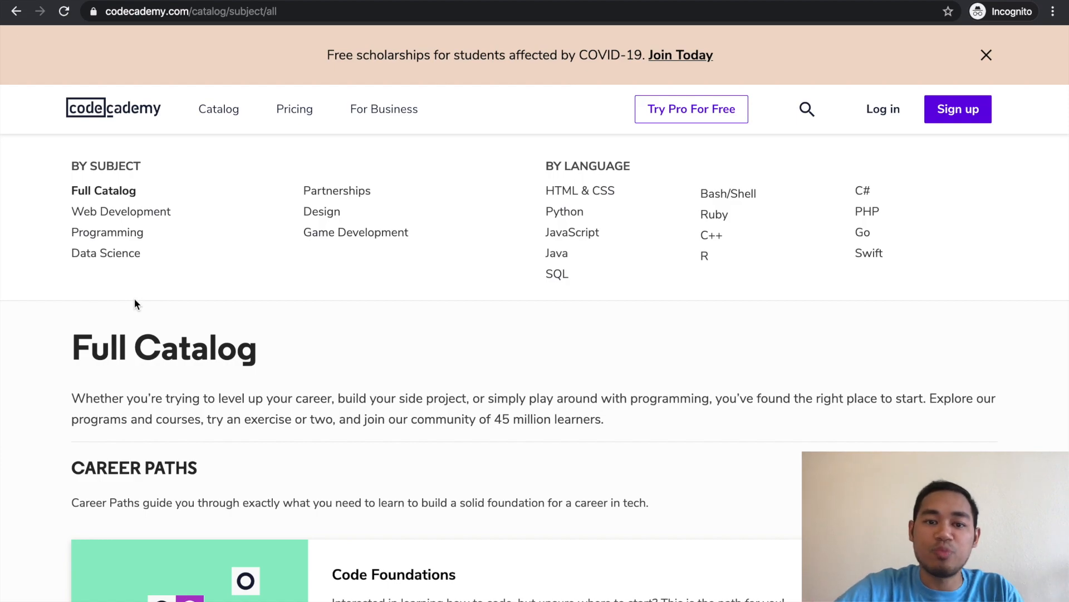
mouse_move(283, 321)
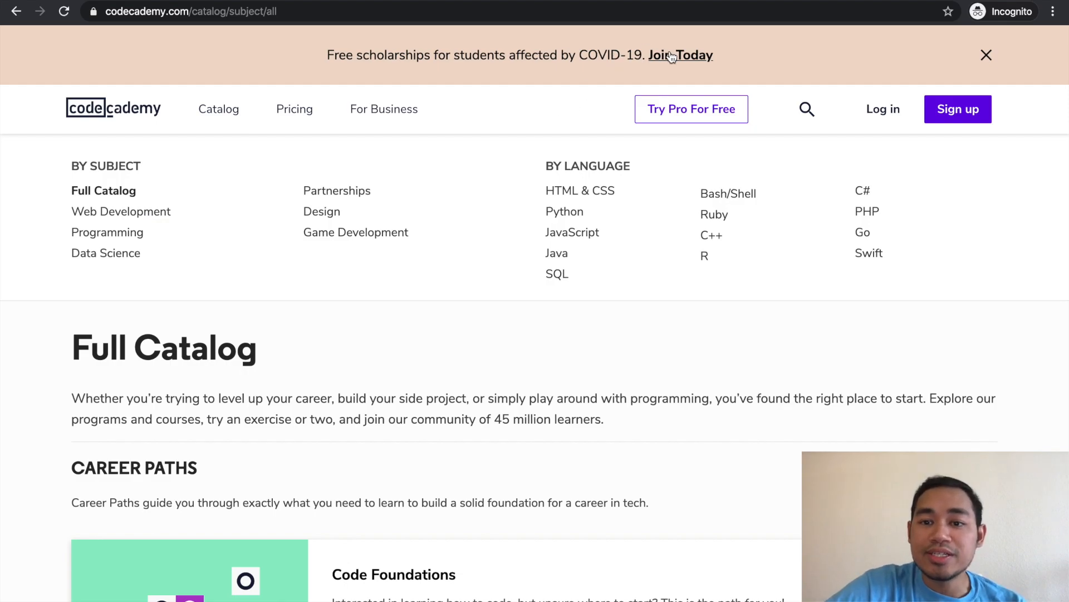
left_click(680, 55)
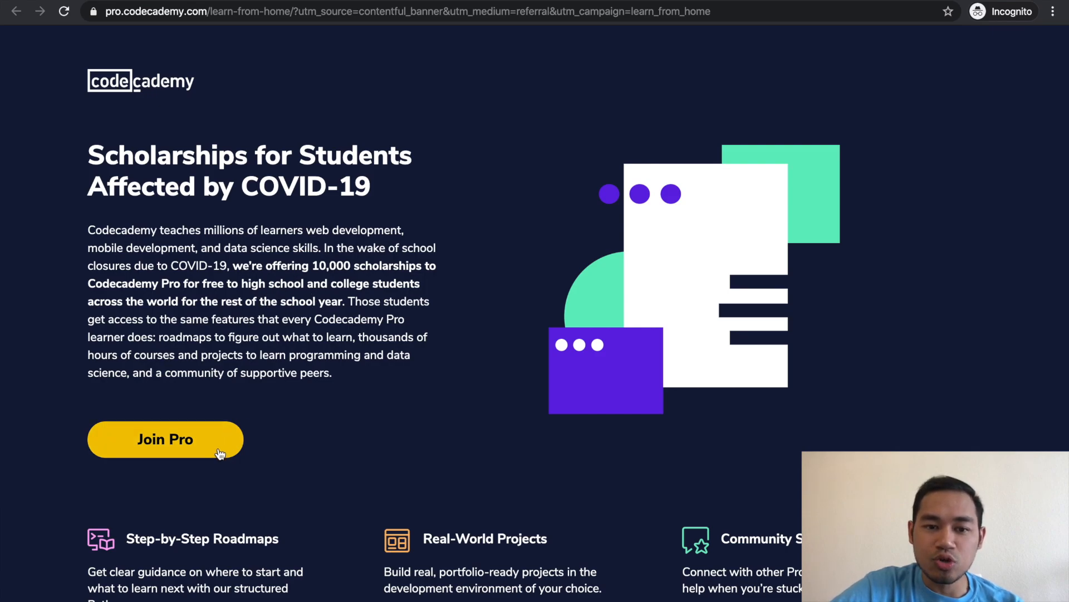
mouse_move(368, 431)
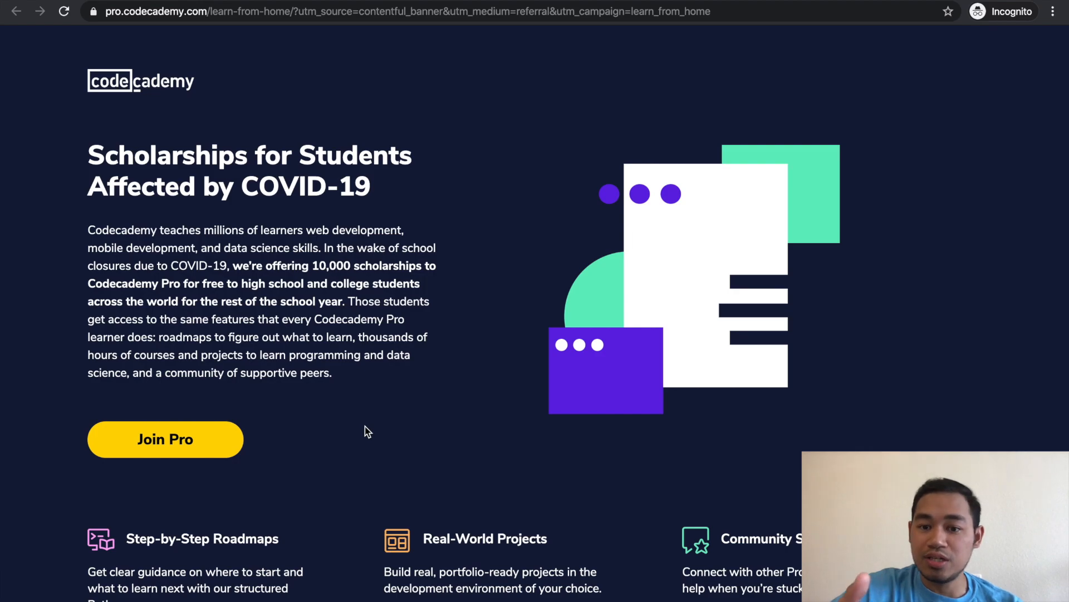
Step: Review the scholarship page's FAQ on eligibility and school emails
scroll("down", 3)
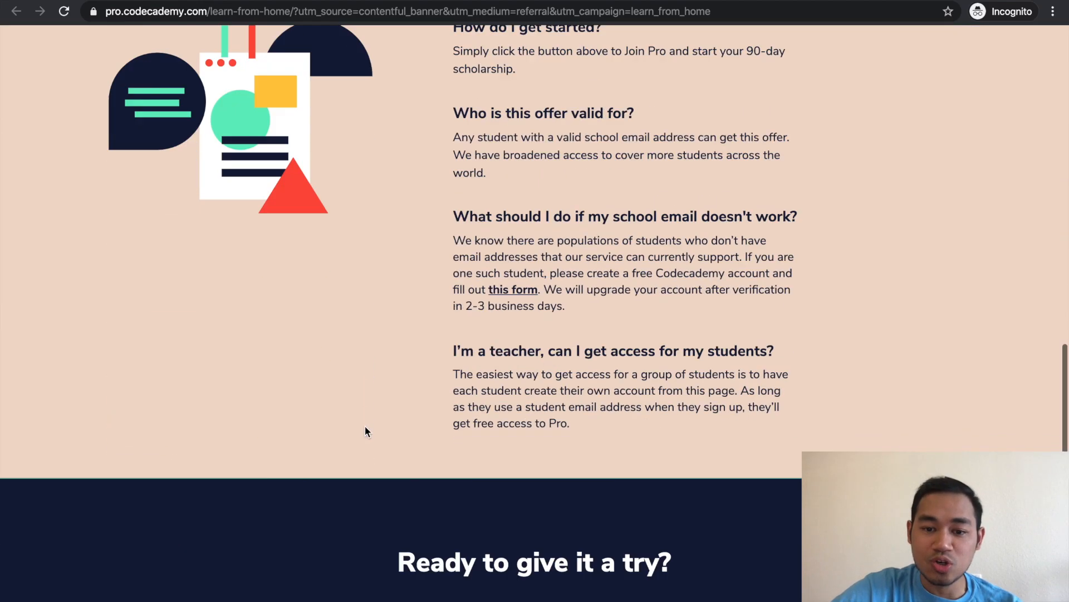
scroll("up", 3)
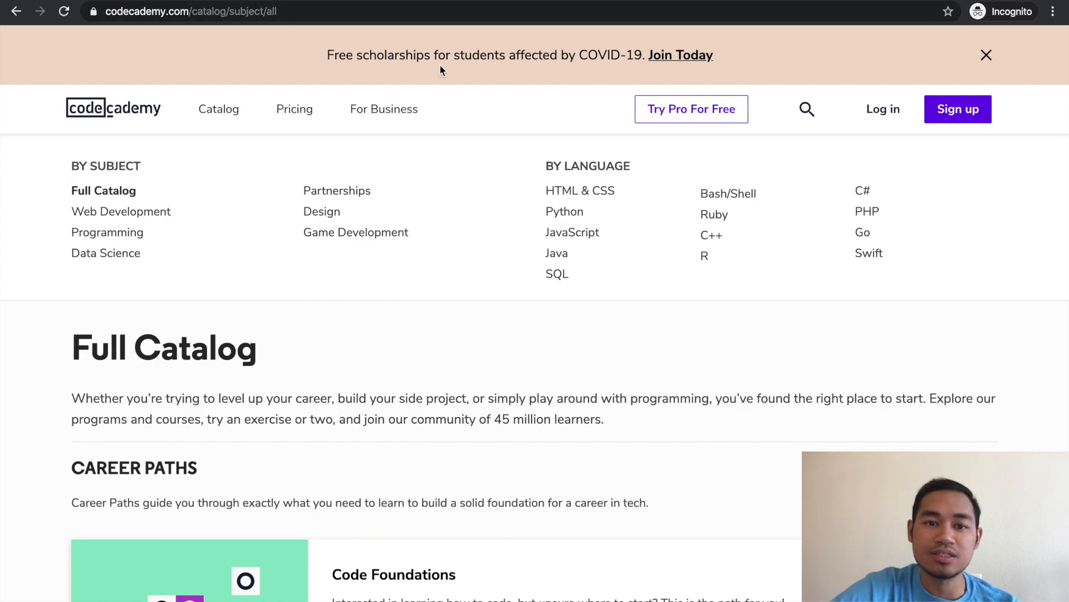
mouse_move(690, 109)
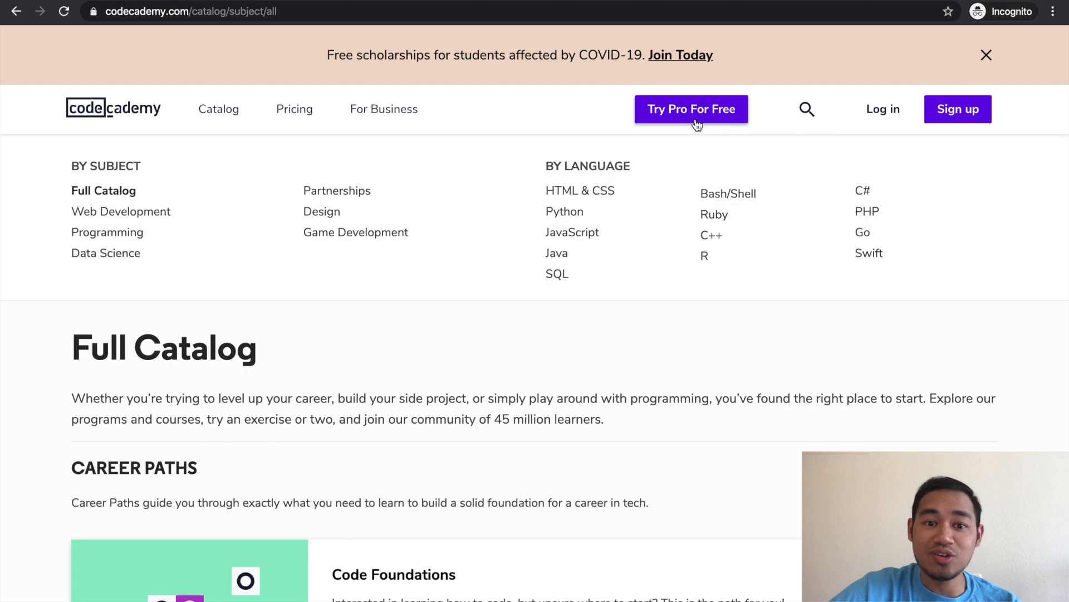
mouse_move(591, 193)
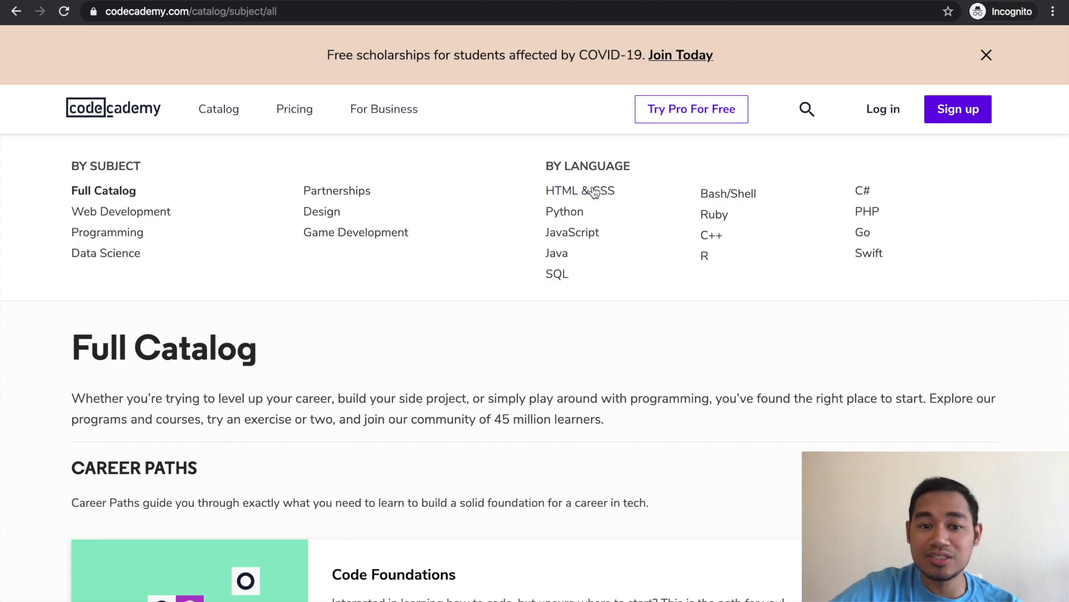
mouse_move(512, 211)
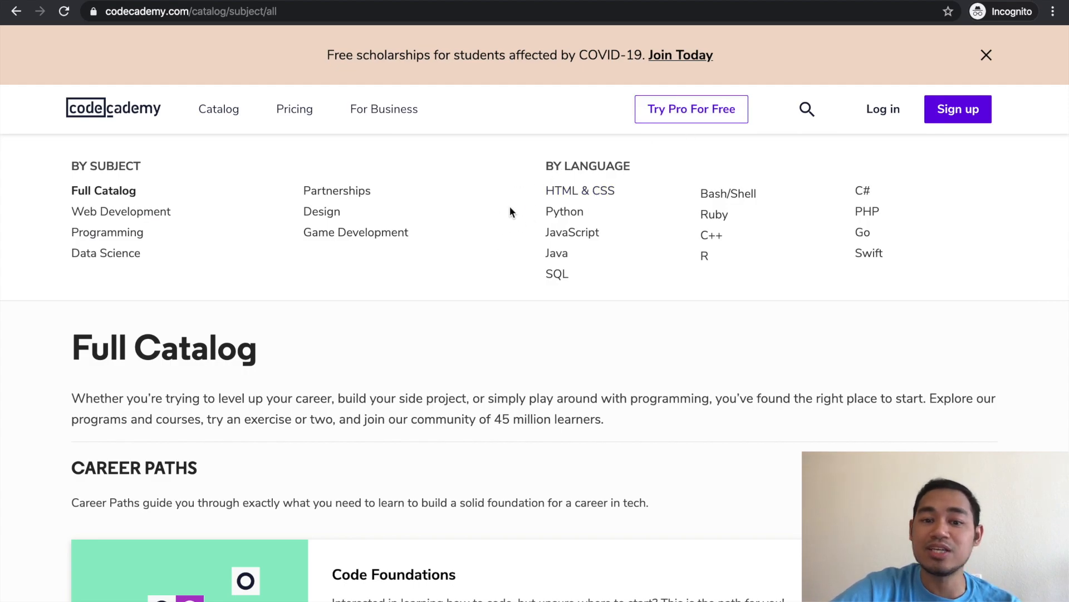
scroll("down", 3)
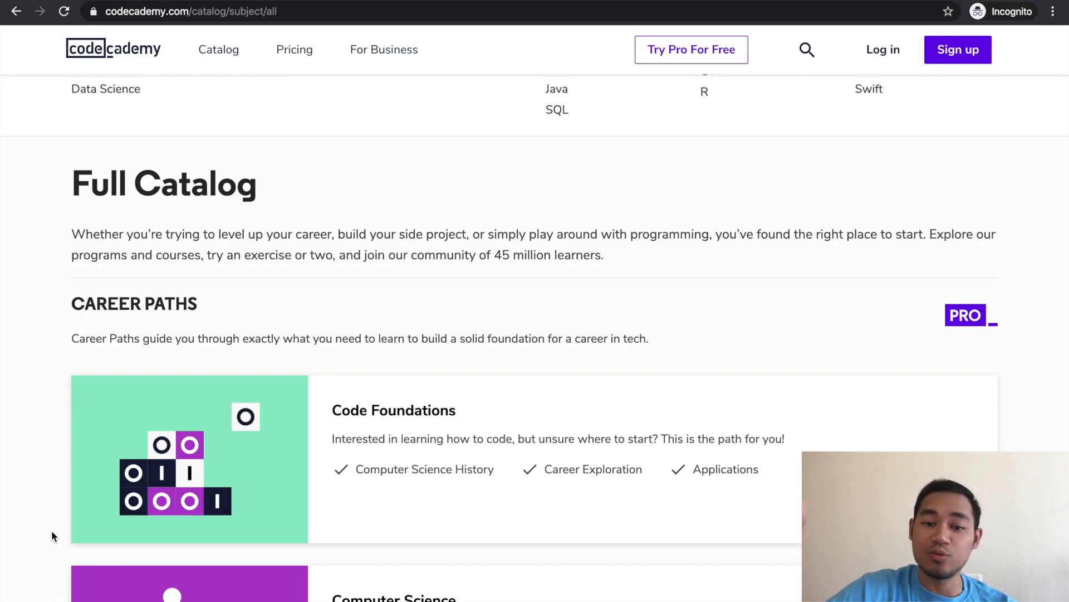
scroll("down", 3)
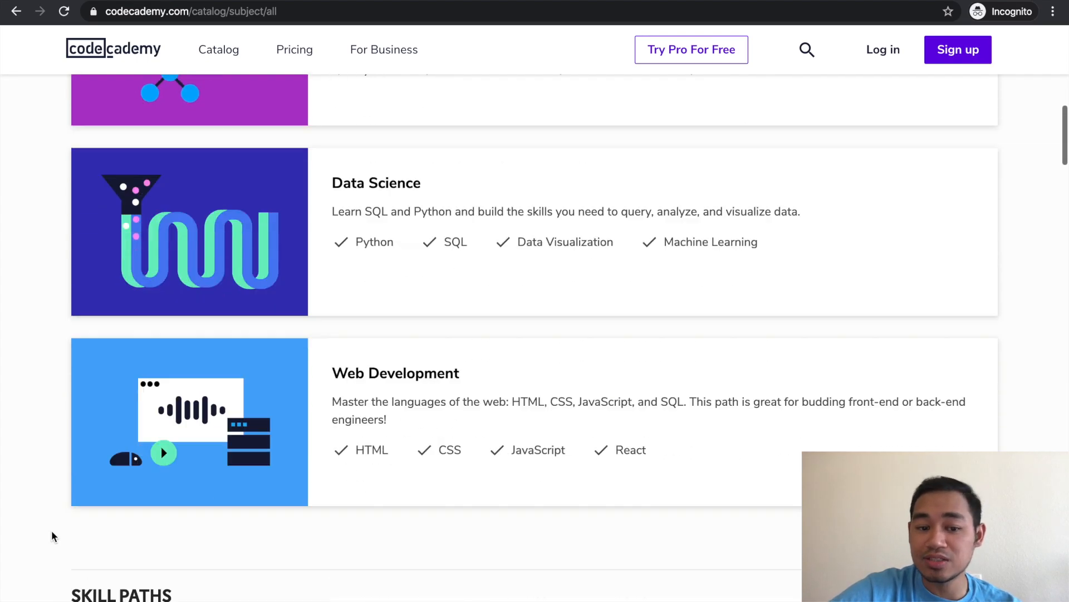
scroll("down", 3)
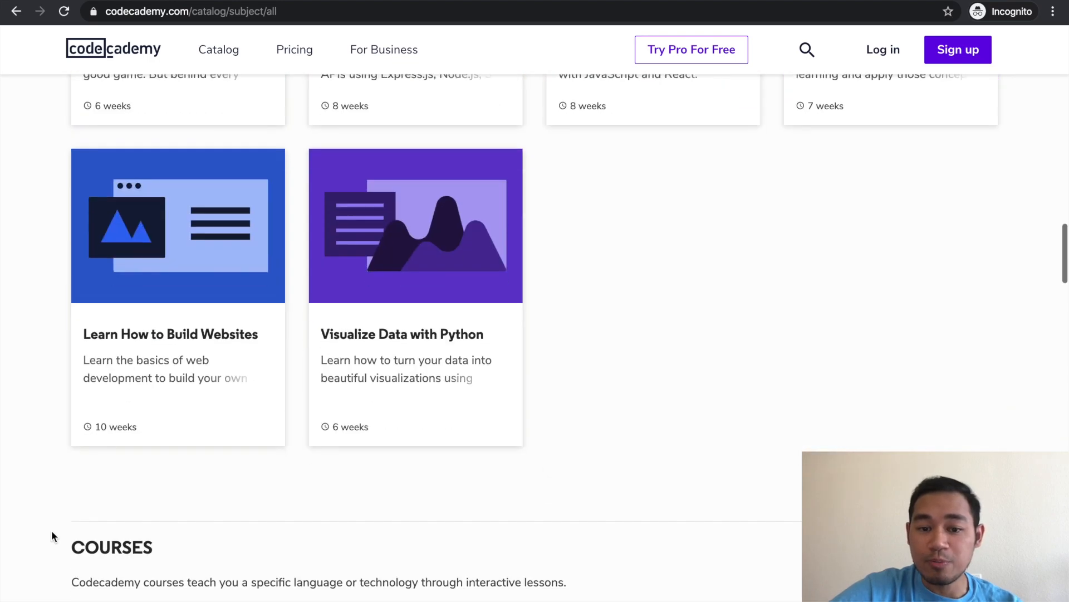
scroll("down", 3)
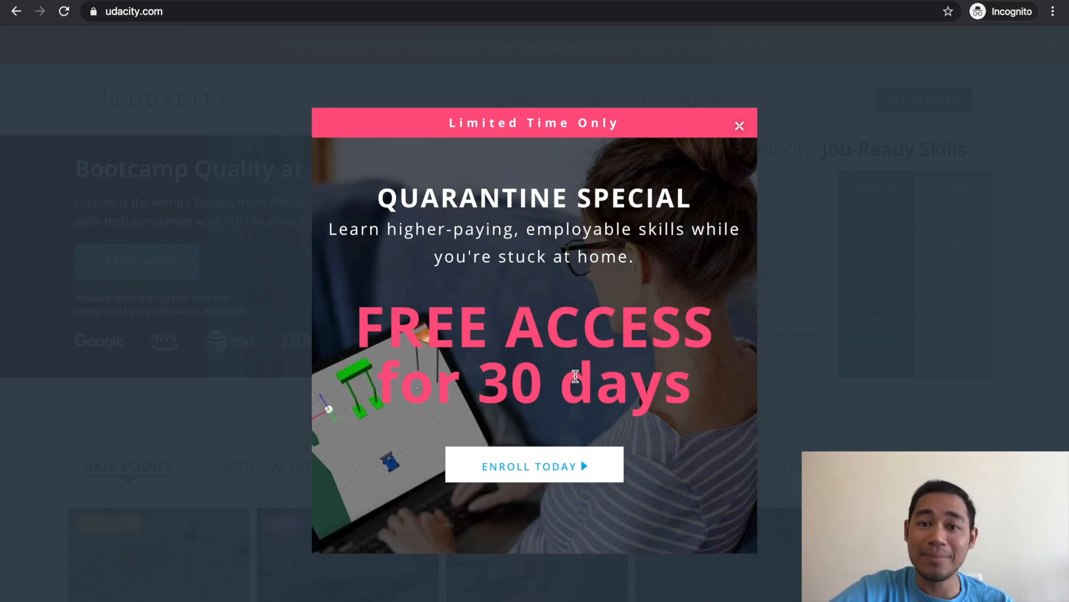
mouse_move(476, 246)
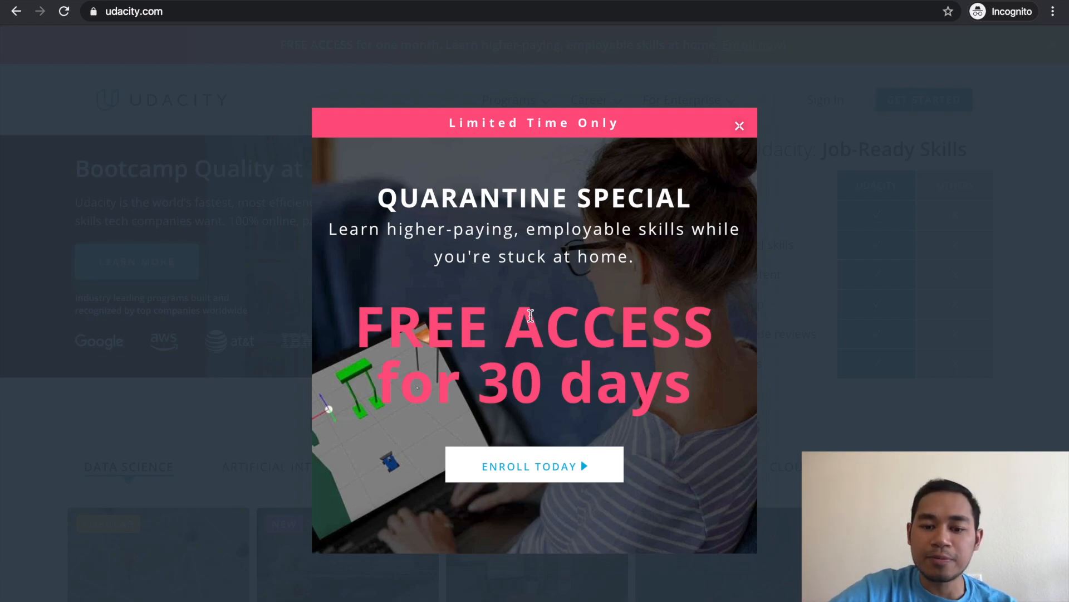
mouse_move(353, 118)
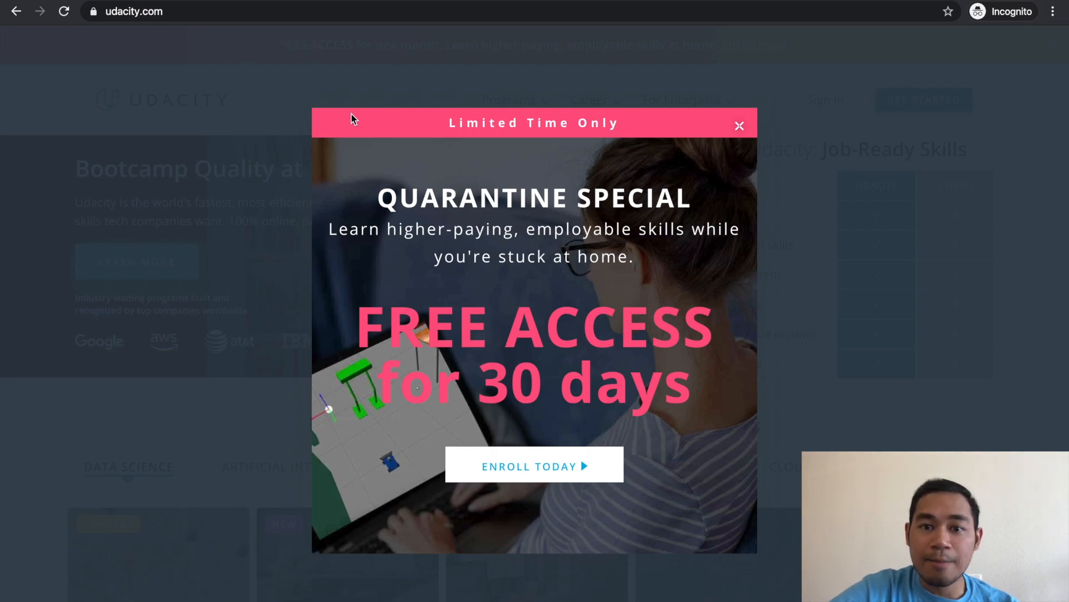
mouse_move(513, 286)
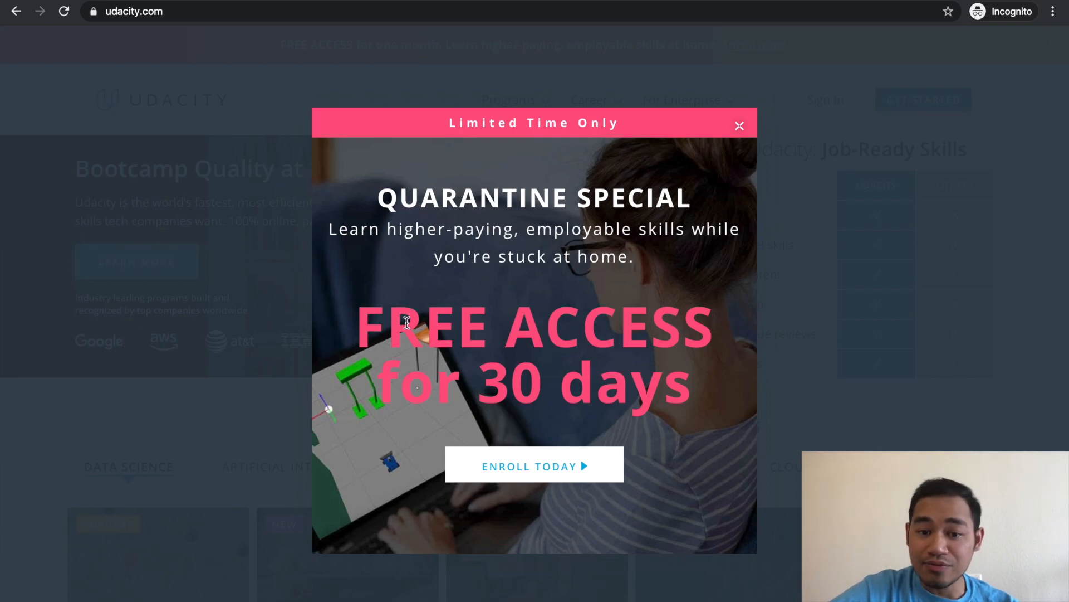
Step: Dismiss Udacity's free-access promotion and browse schools from Artificial Intelligence to Programming
left_click(739, 126)
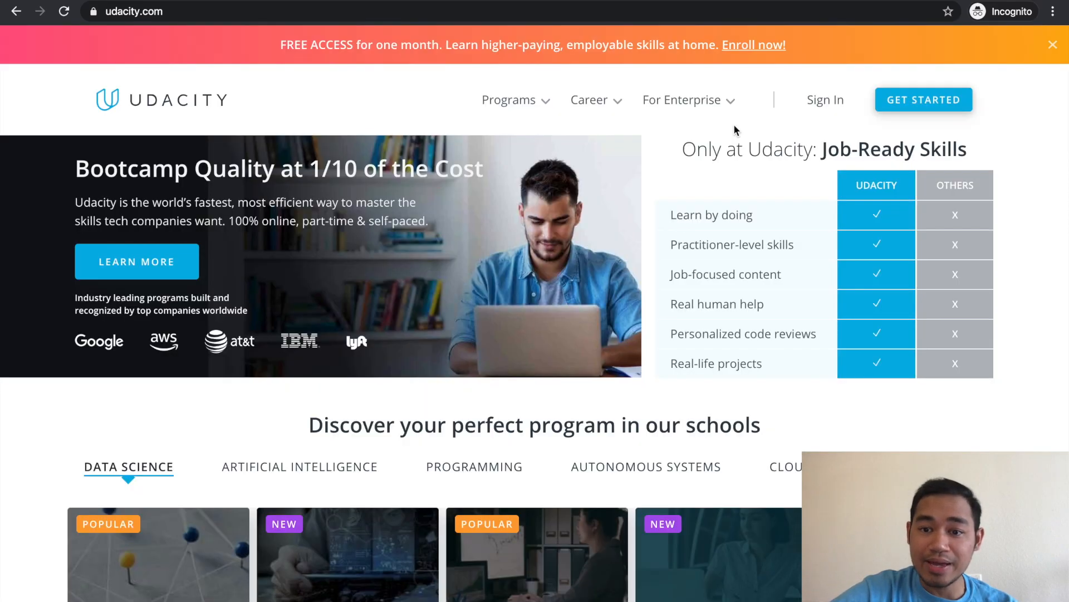
left_click(510, 99)
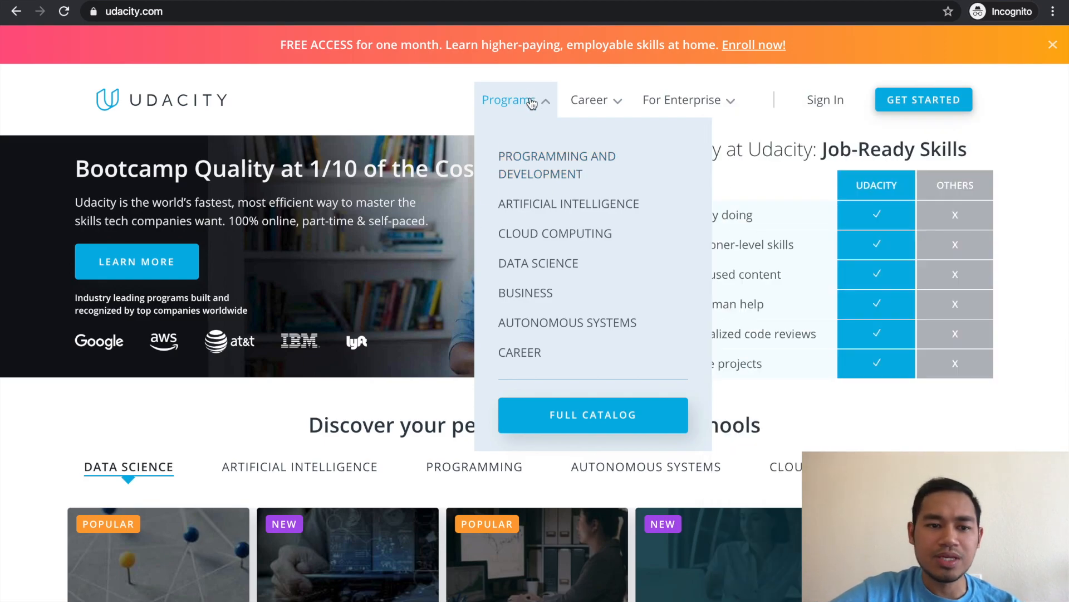
mouse_move(536, 130)
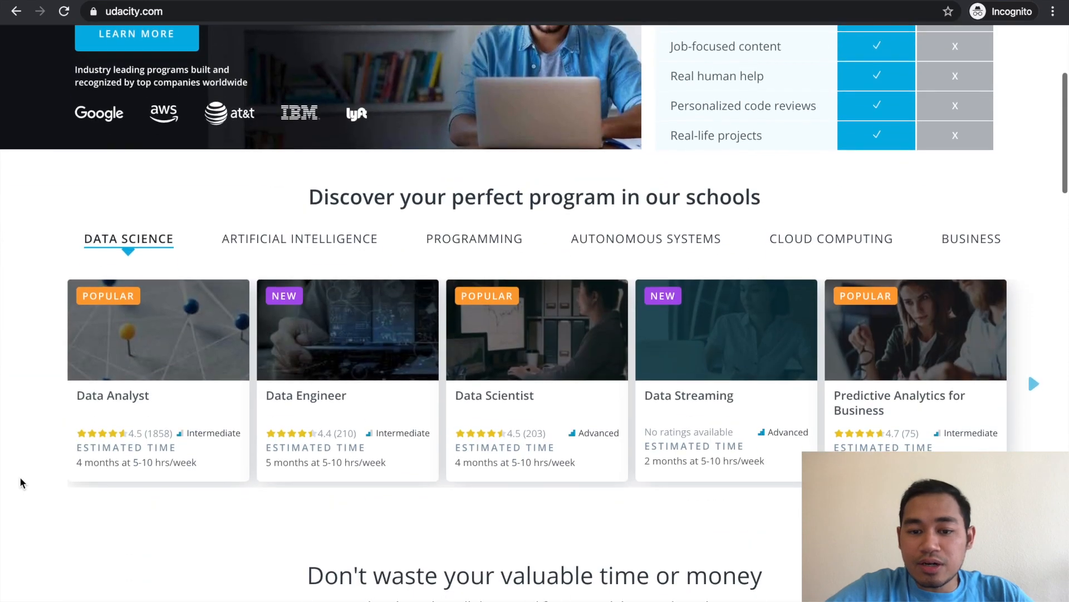
left_click(298, 238)
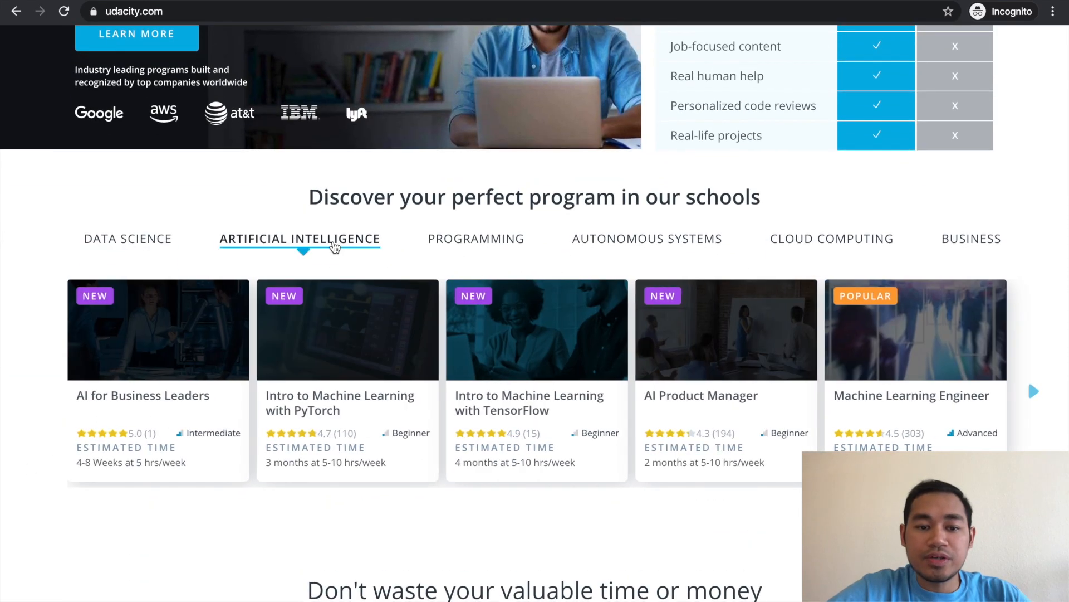
left_click(476, 239)
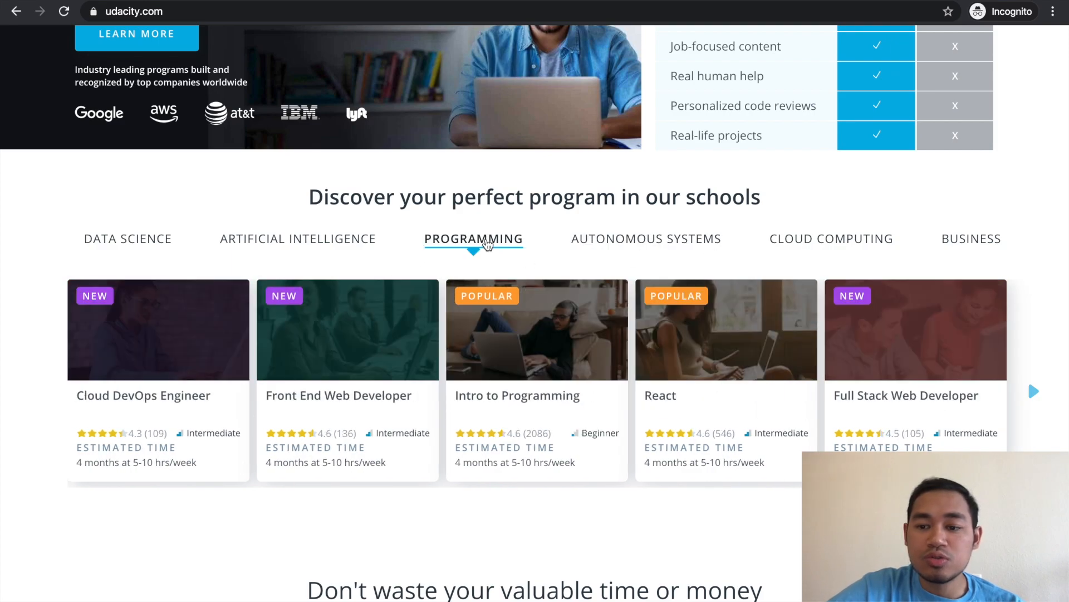
mouse_move(864, 446)
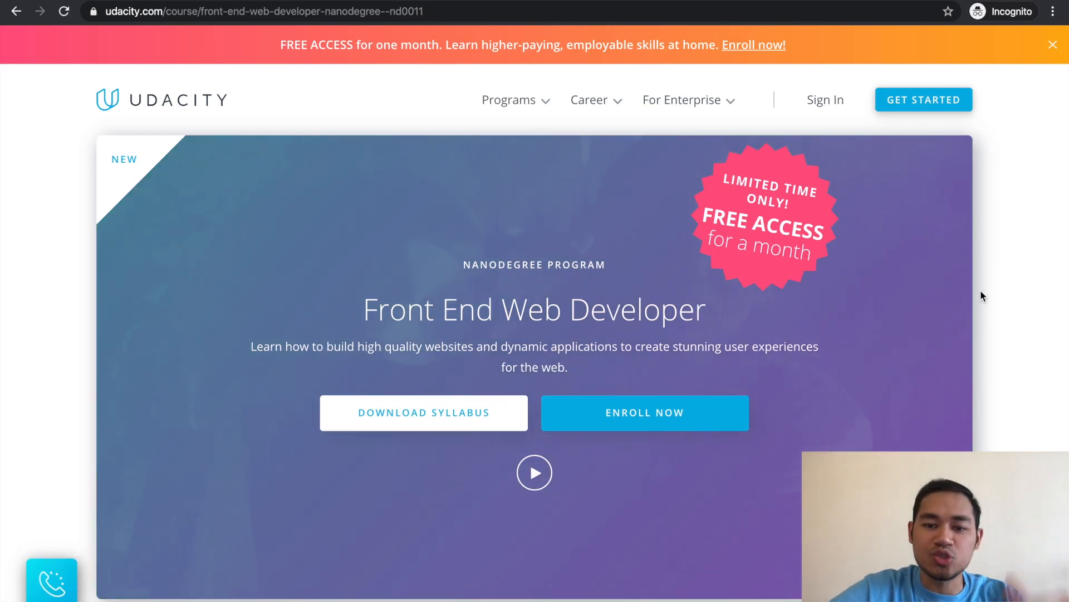
Step: Scroll the Front End Web Developer Nanodegree page down to its monthly pricing and free-month offers
scroll("down", 3)
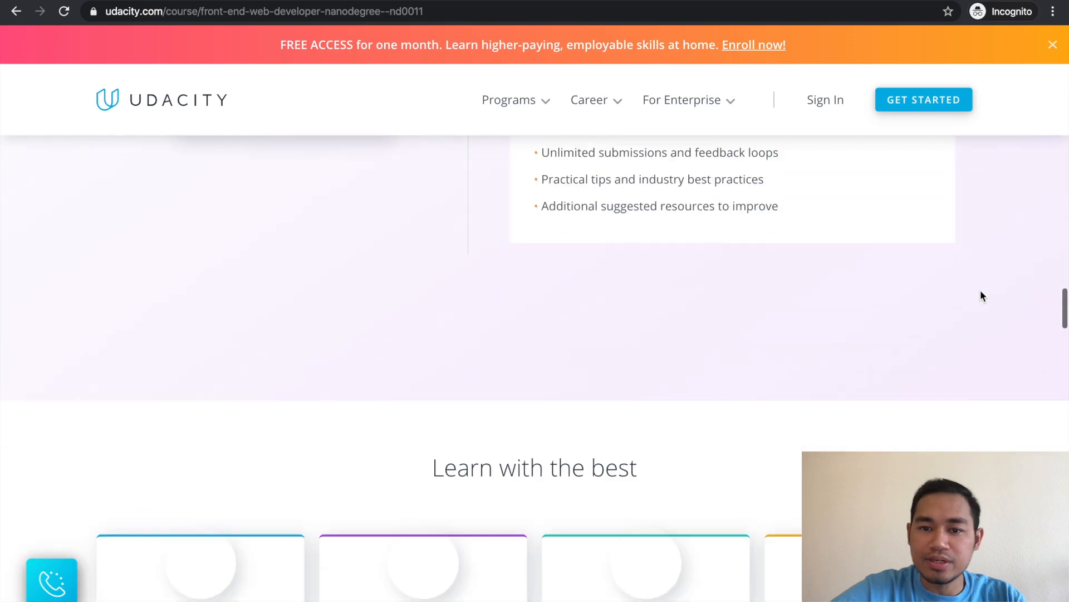
scroll("down", 3)
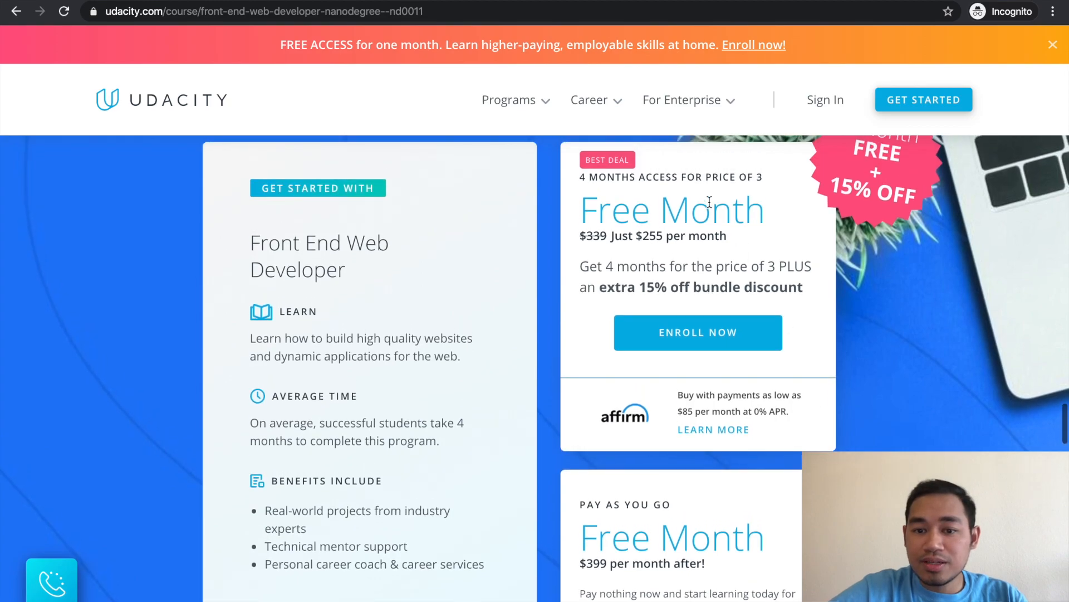
scroll("down", 3)
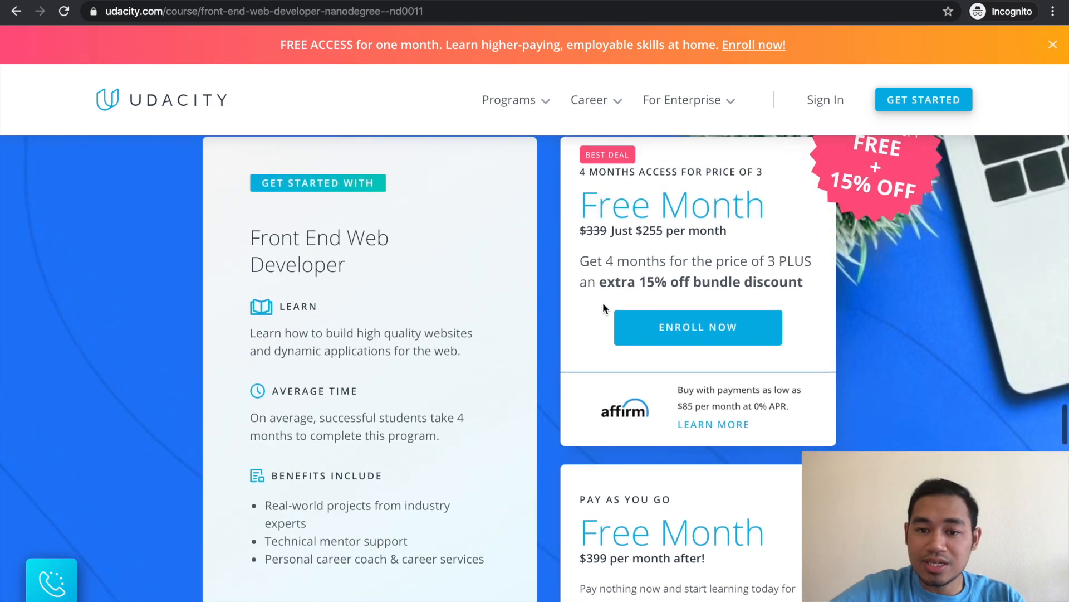
scroll("down", 3)
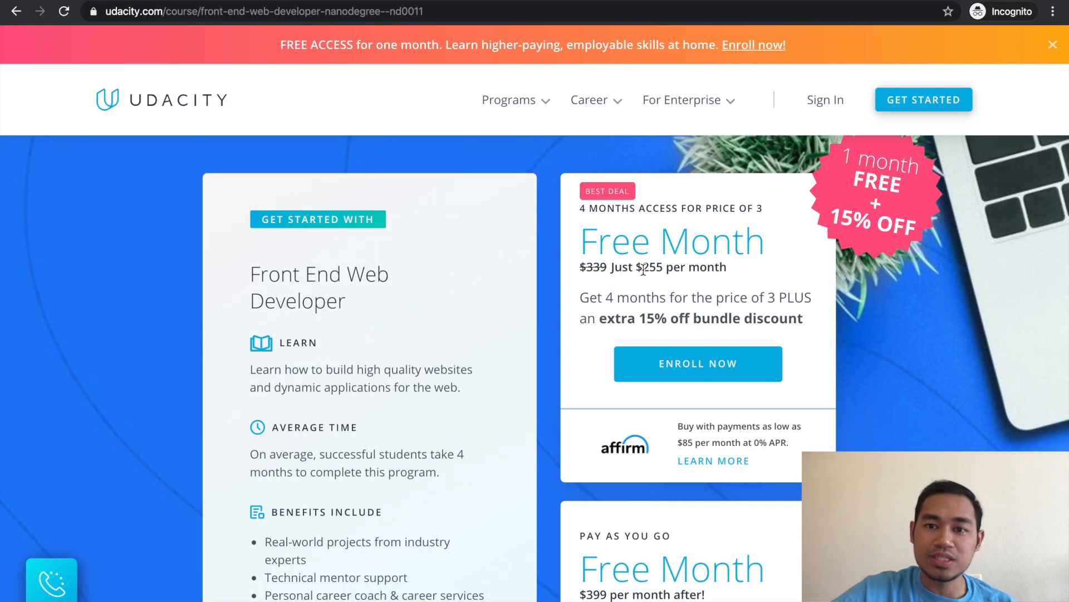
mouse_move(707, 263)
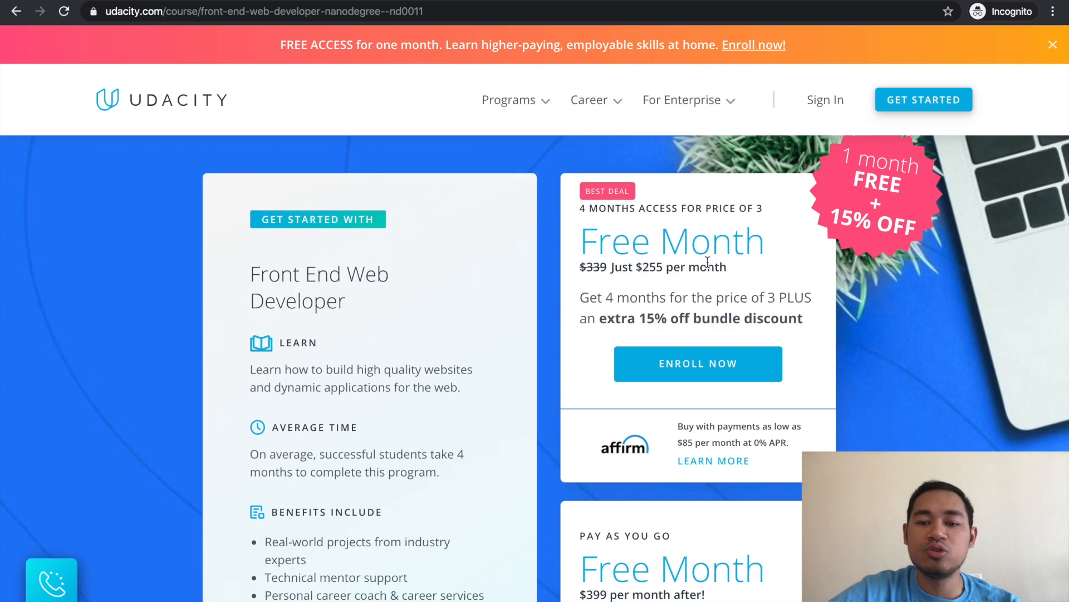
mouse_move(562, 245)
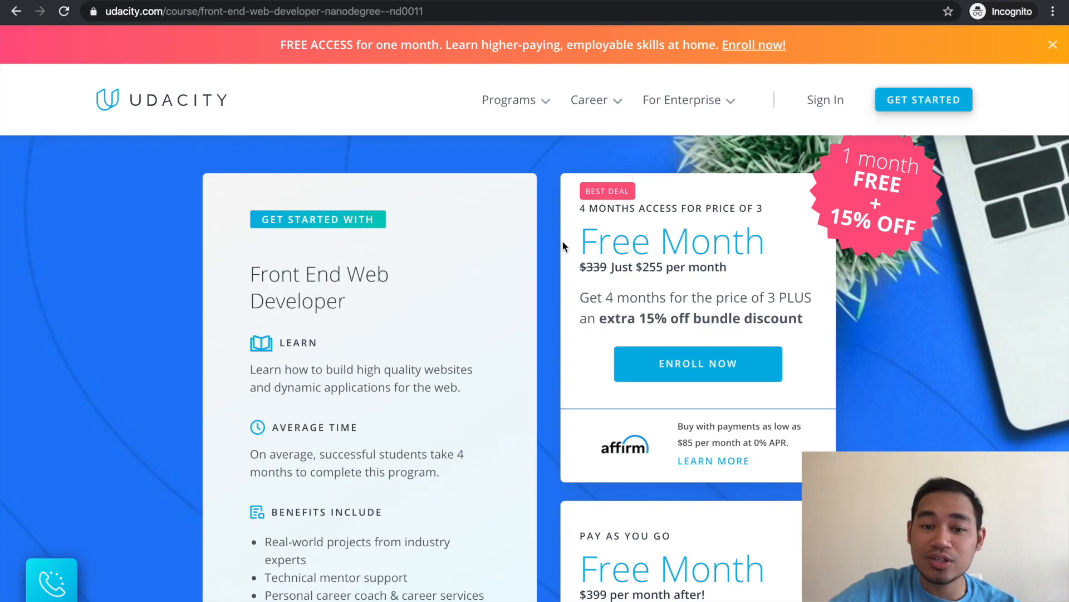
scroll("down", 3)
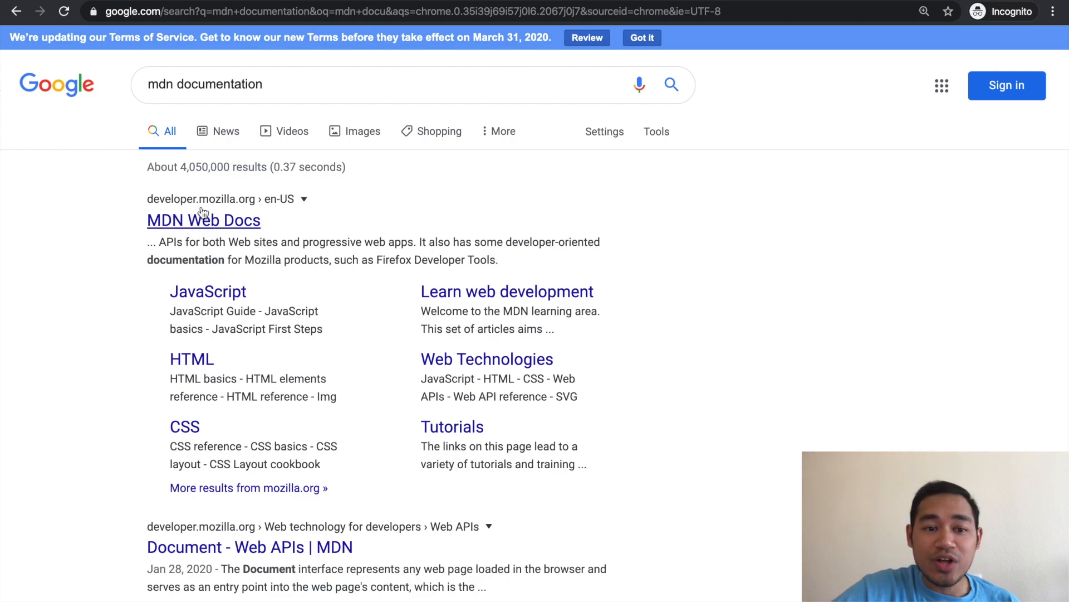
mouse_move(343, 121)
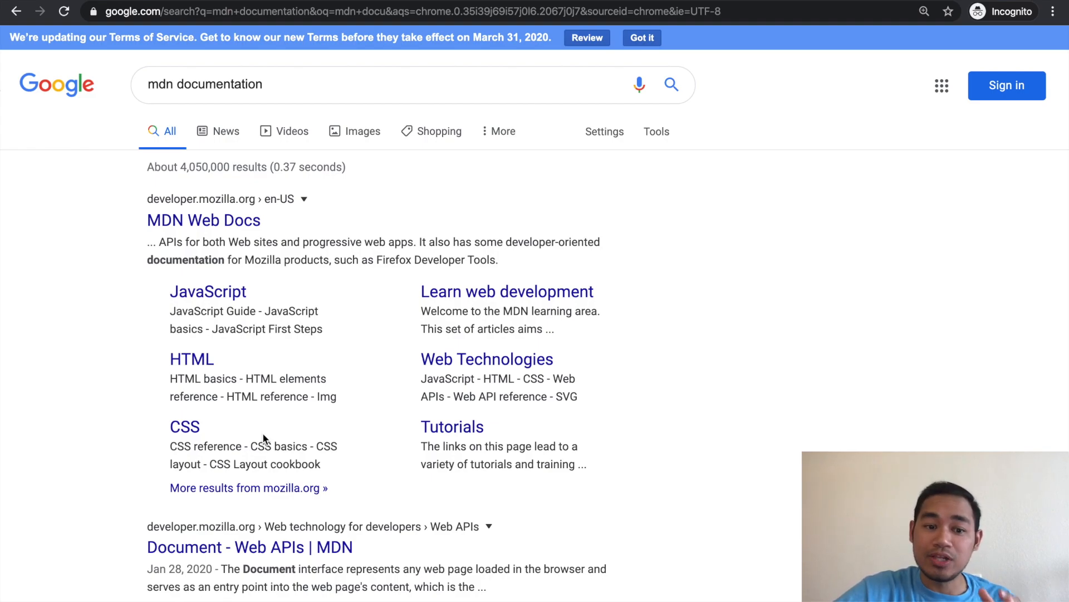
mouse_move(209, 291)
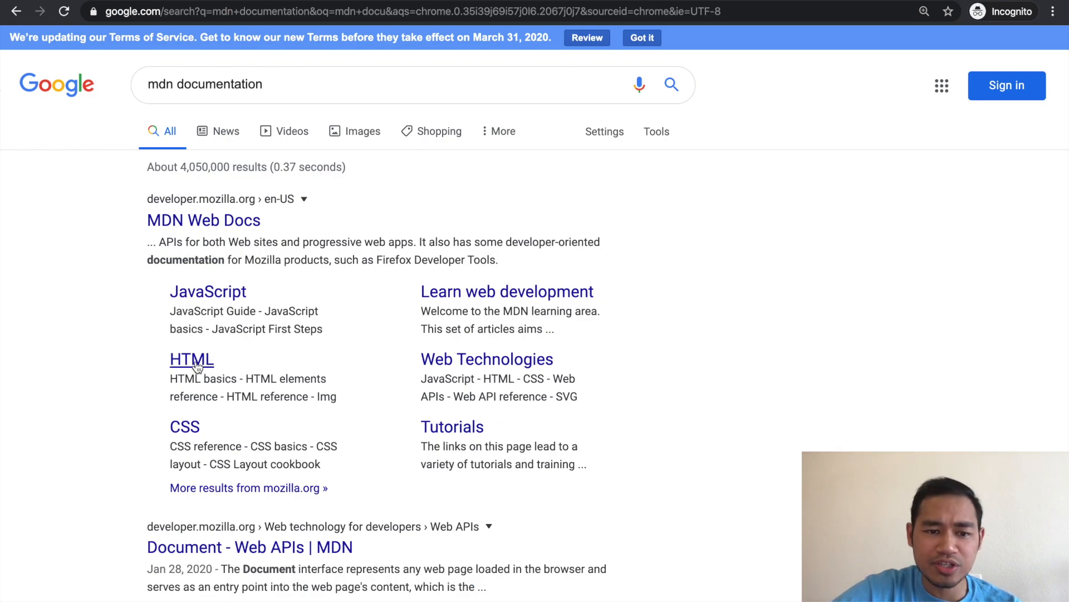
Step: Go from MDN's CSS documentation page to the 'CSS first steps' module in its Tutorials section
left_click(183, 427)
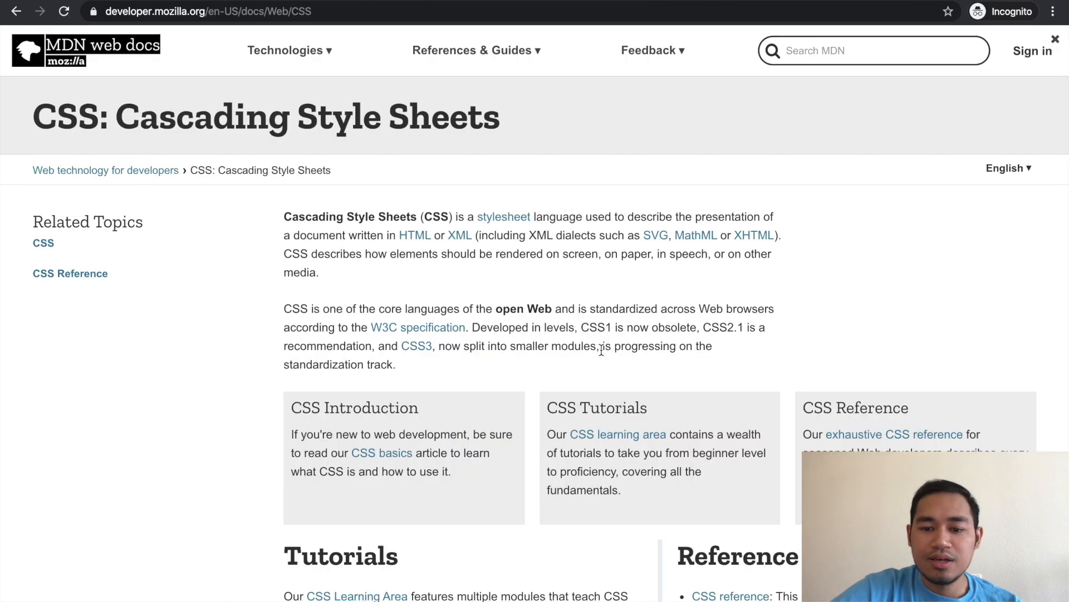
scroll("down", 3)
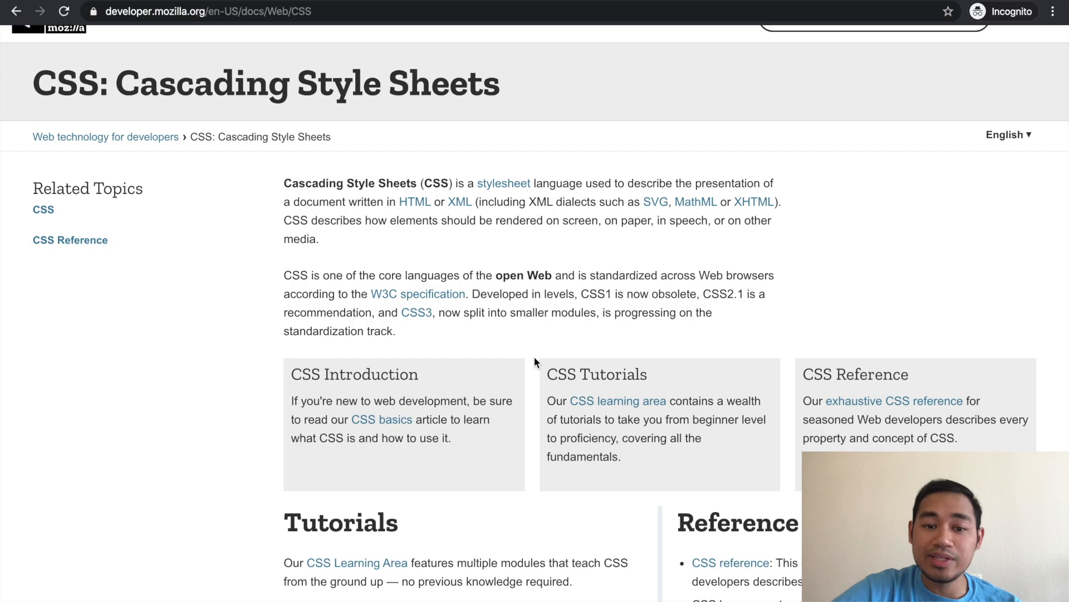
scroll("down", 3)
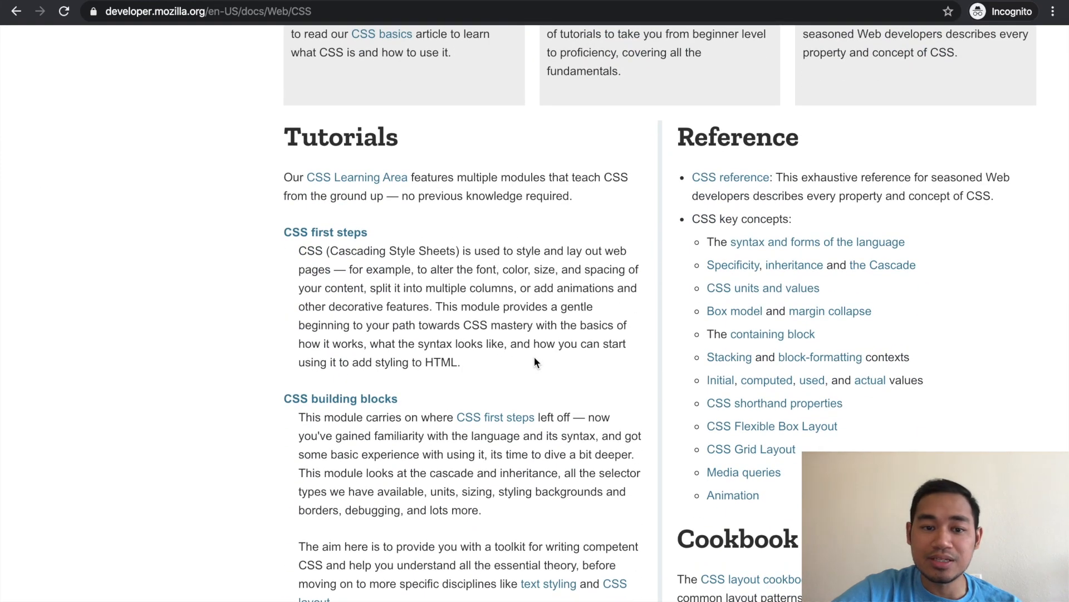
left_click(325, 231)
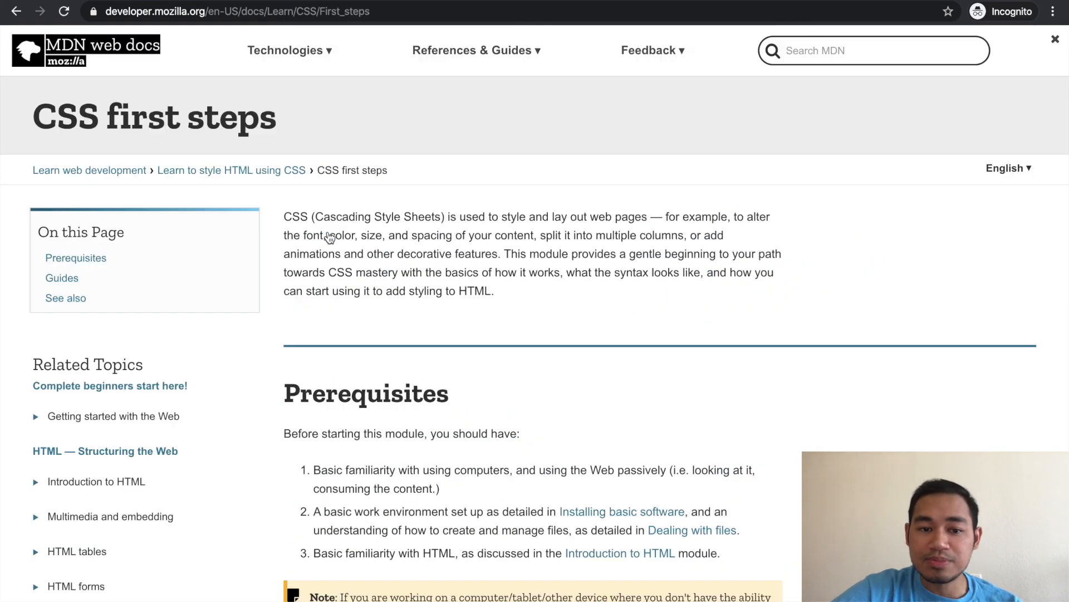
scroll("down", 3)
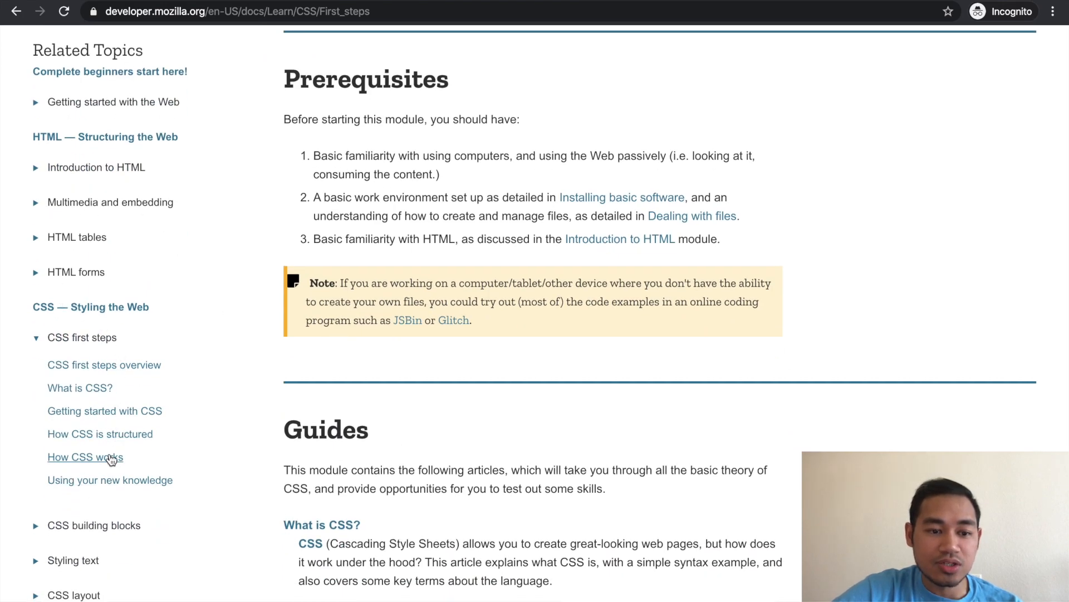
left_click(85, 456)
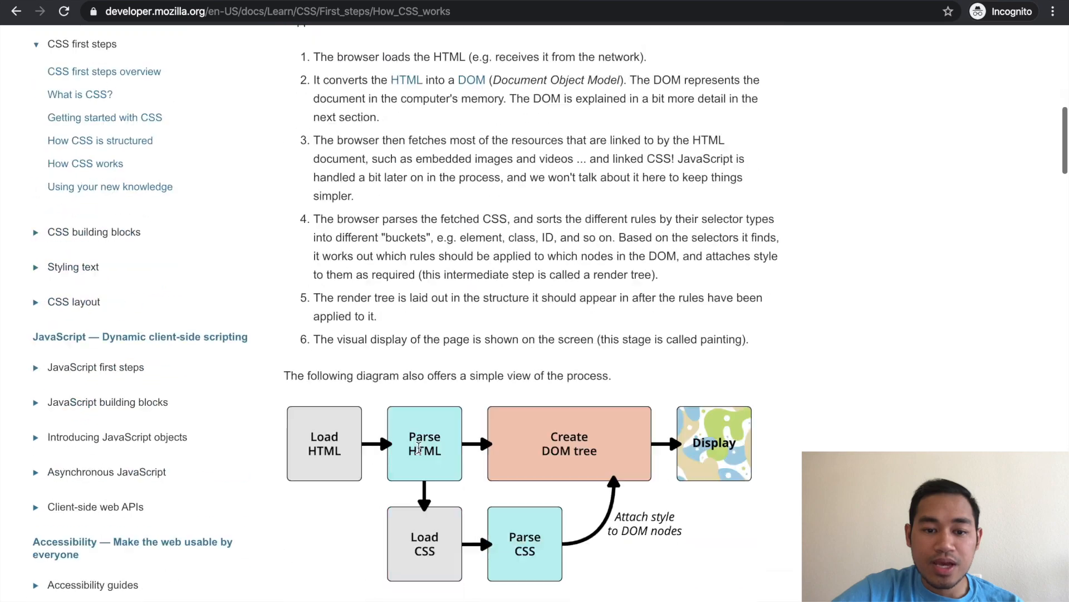
scroll("down", 3)
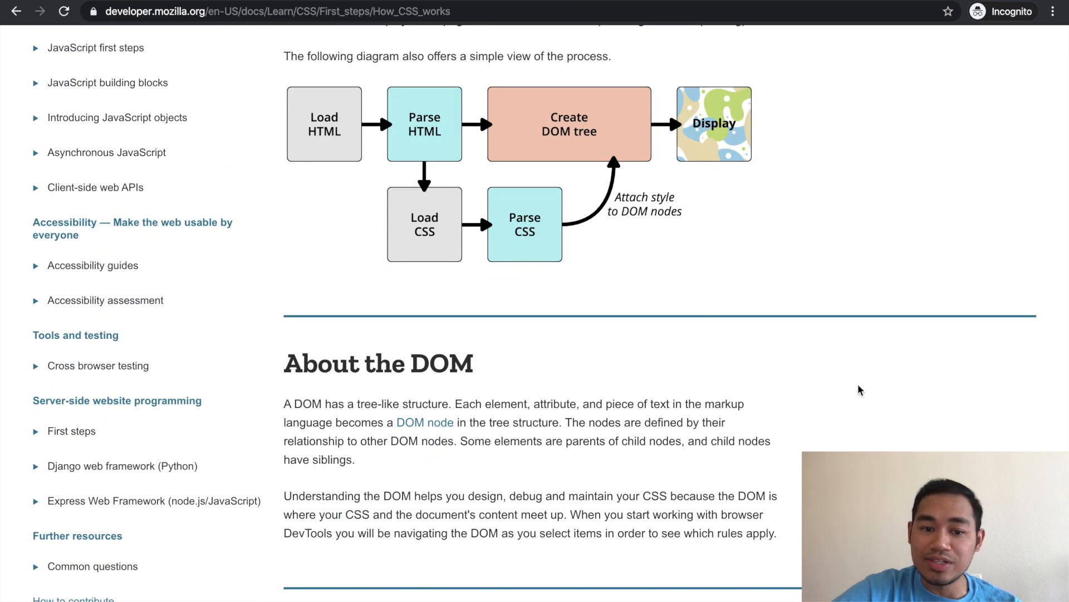
scroll("down", 3)
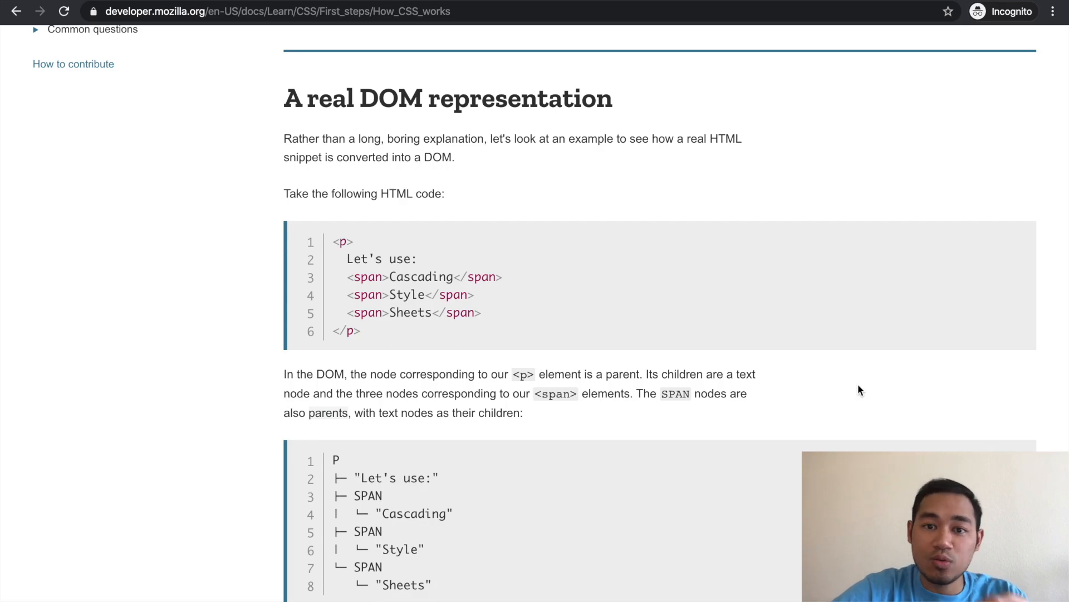
scroll("down", 3)
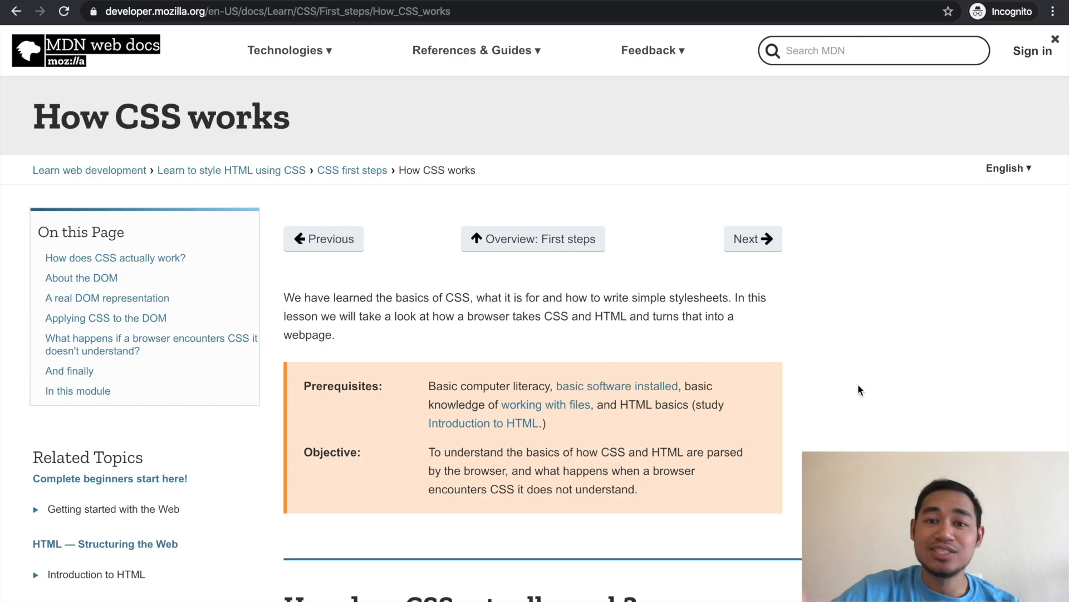
mouse_move(884, 6)
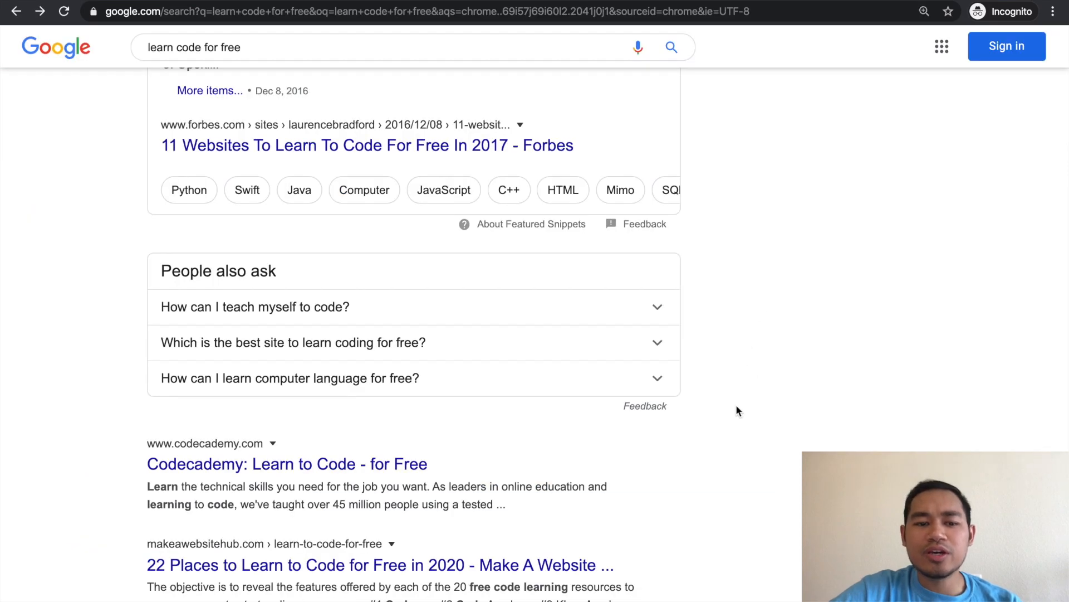
Step: Scroll down through the 'learn code for free' Google results listing free coding-learning sites
scroll("down", 3)
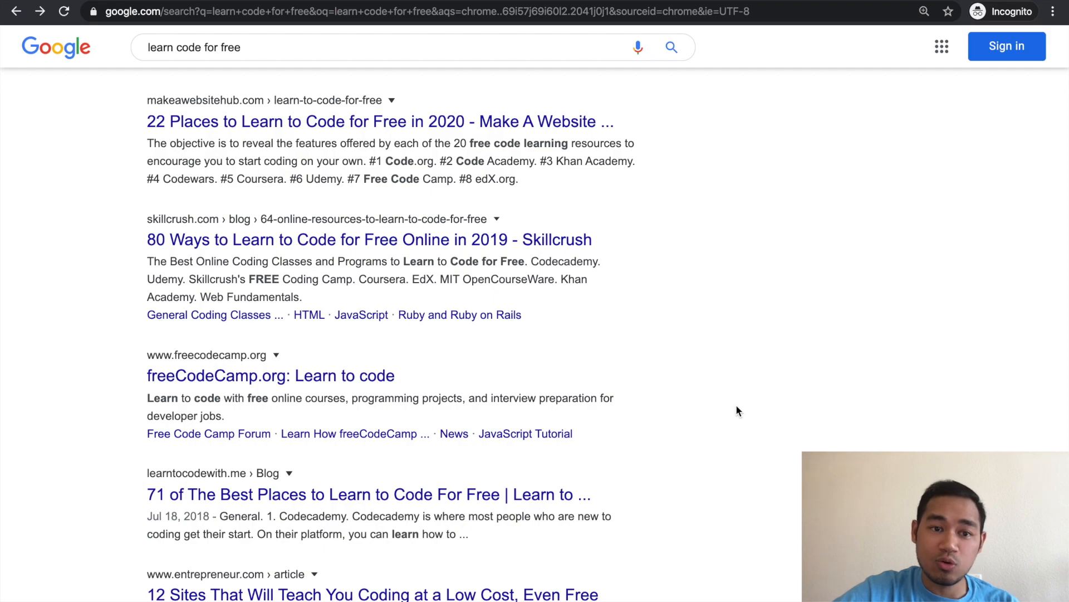
scroll("down", 3)
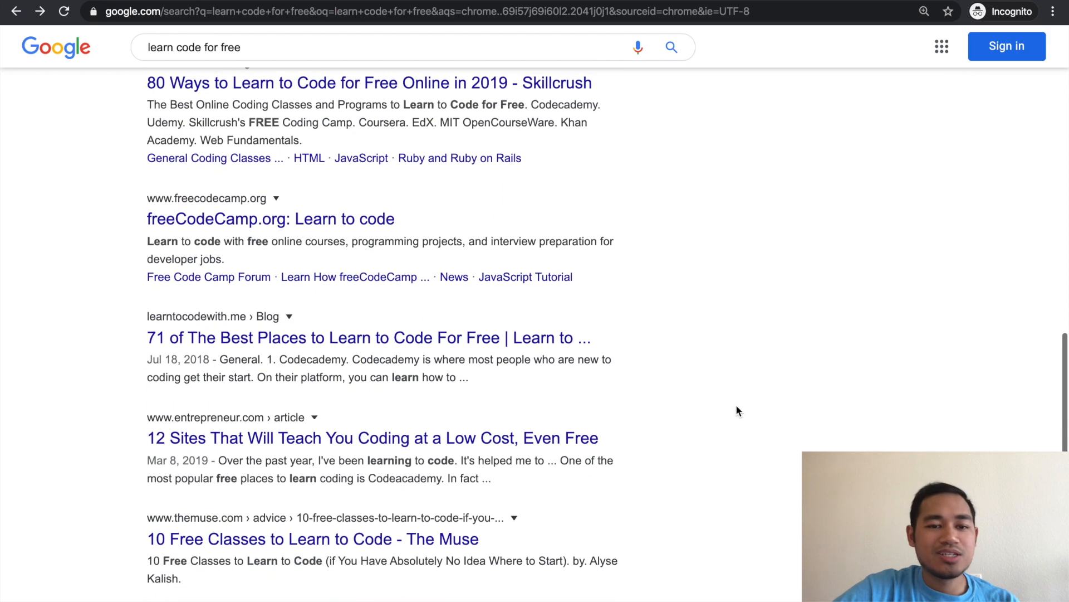
scroll("down", 3)
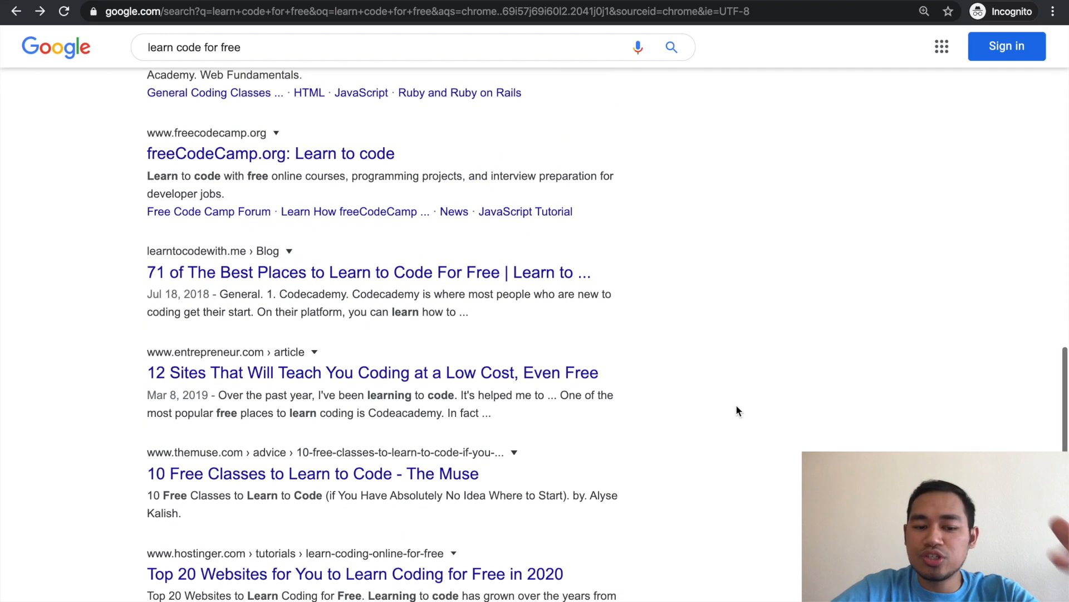
scroll("down", 3)
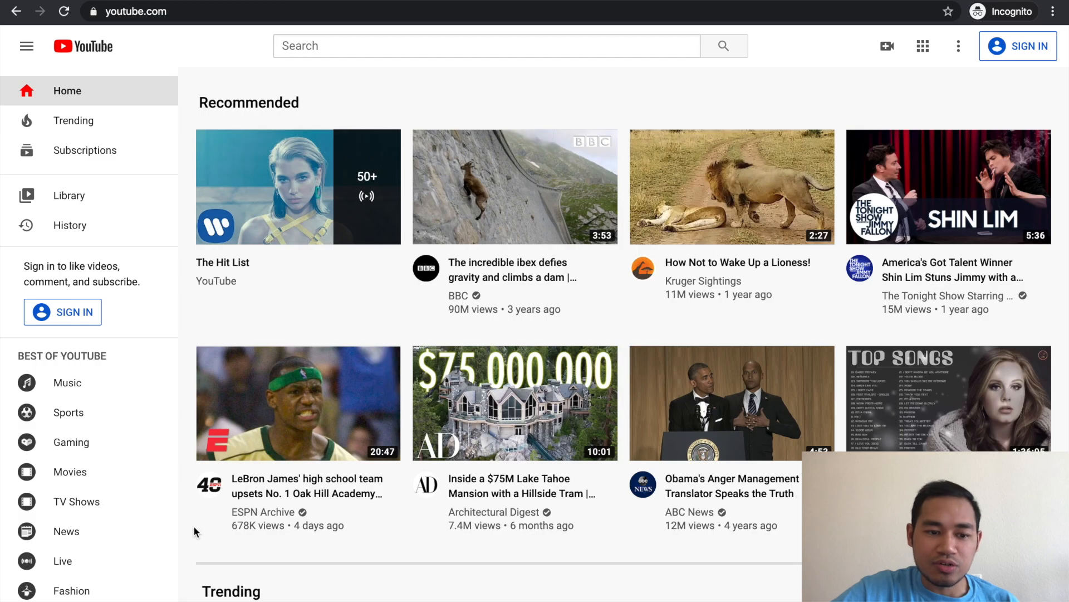
Step: Search YouTube for 'how to code for beginners' via the 'how to cod' suggestion
left_click(485, 46)
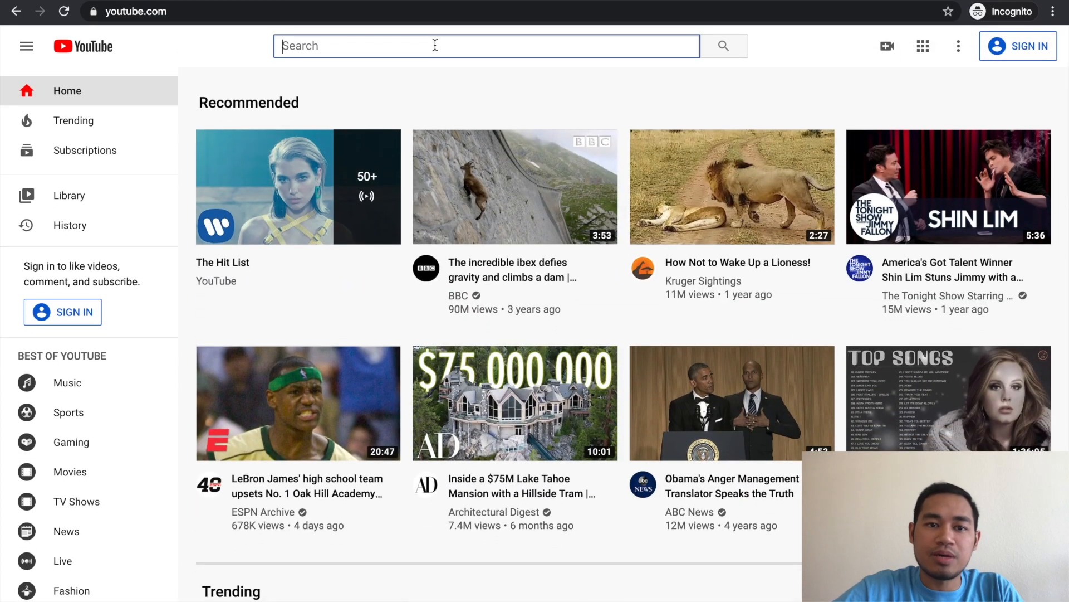
type("how to cod")
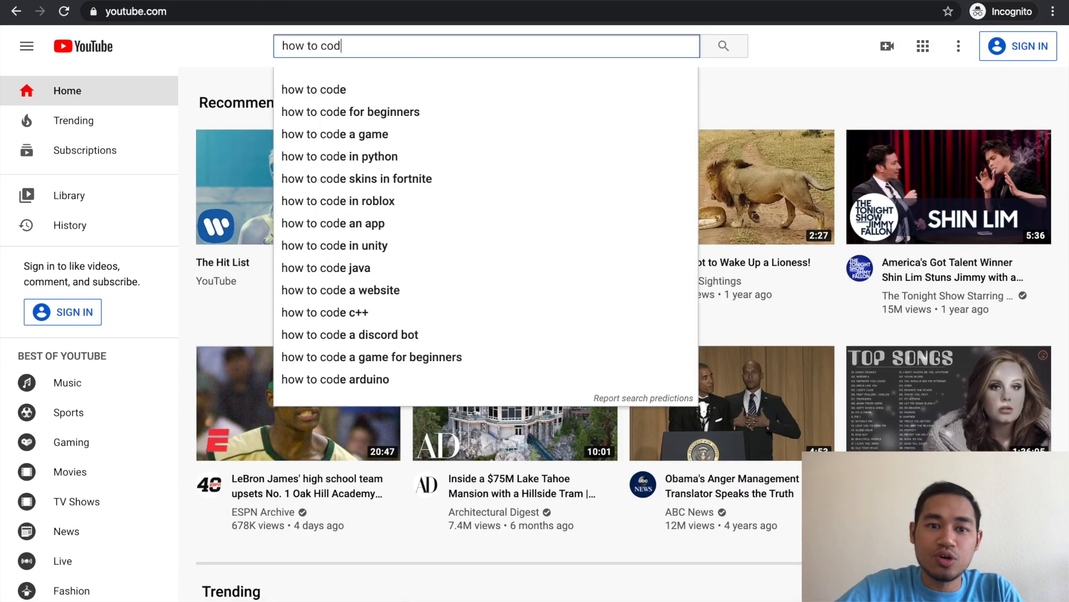
left_click(350, 111)
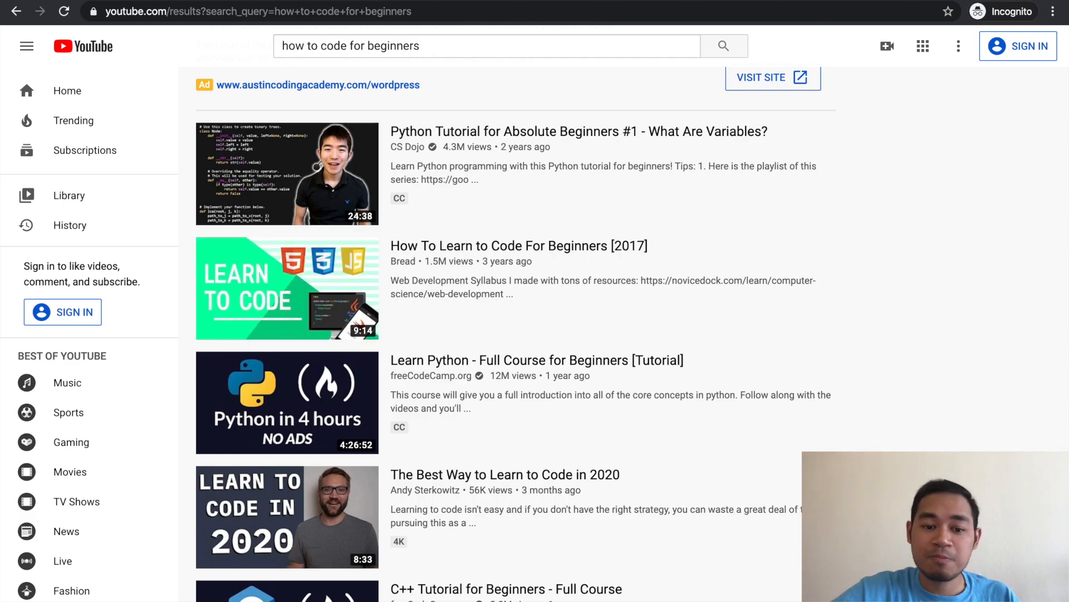
scroll("down", 3)
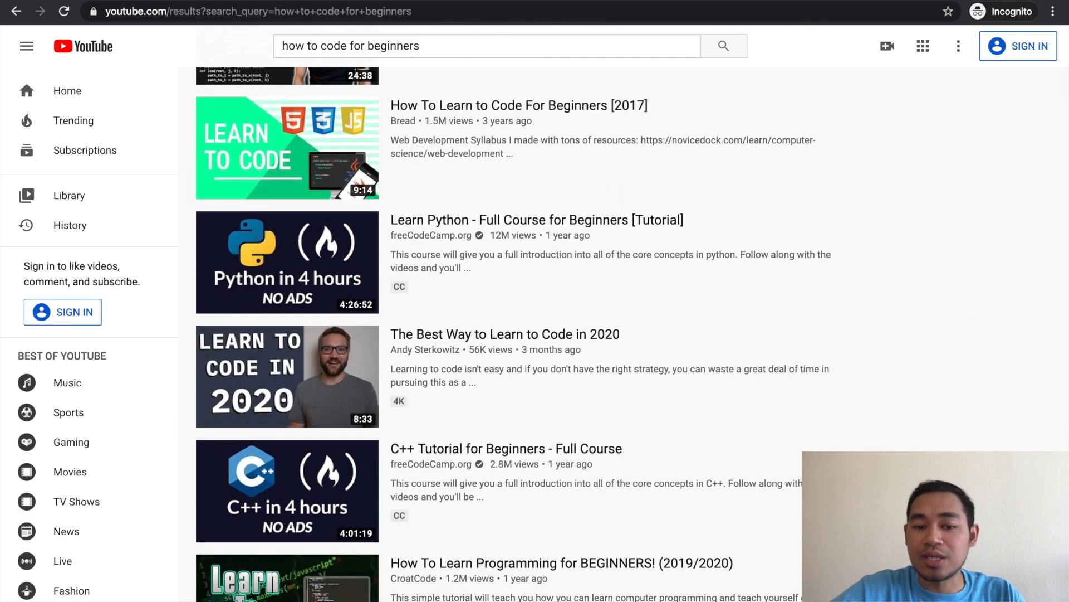
scroll("down", 3)
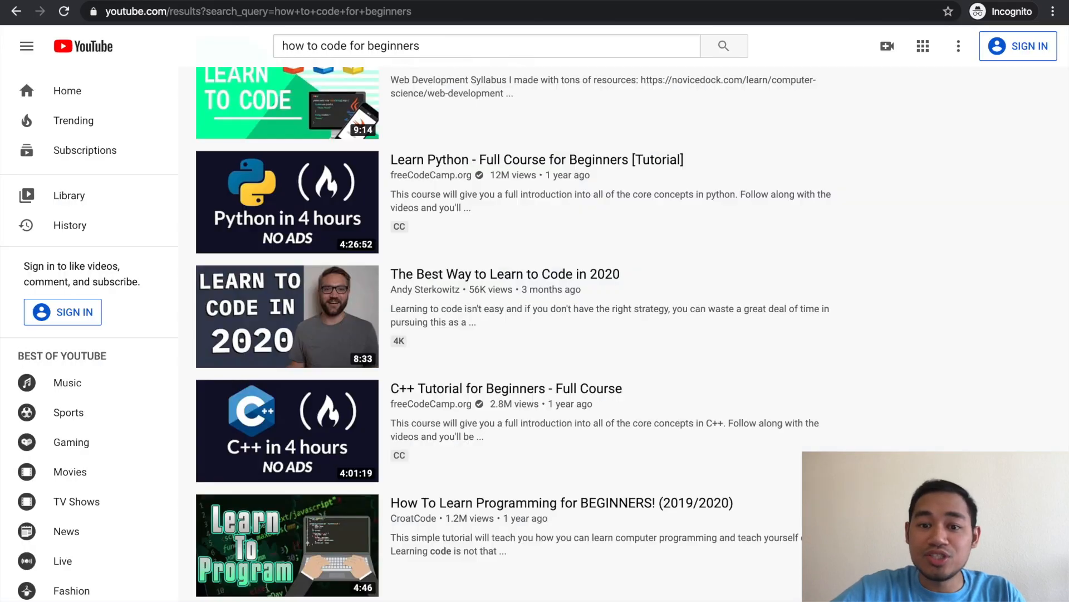
scroll("down", 3)
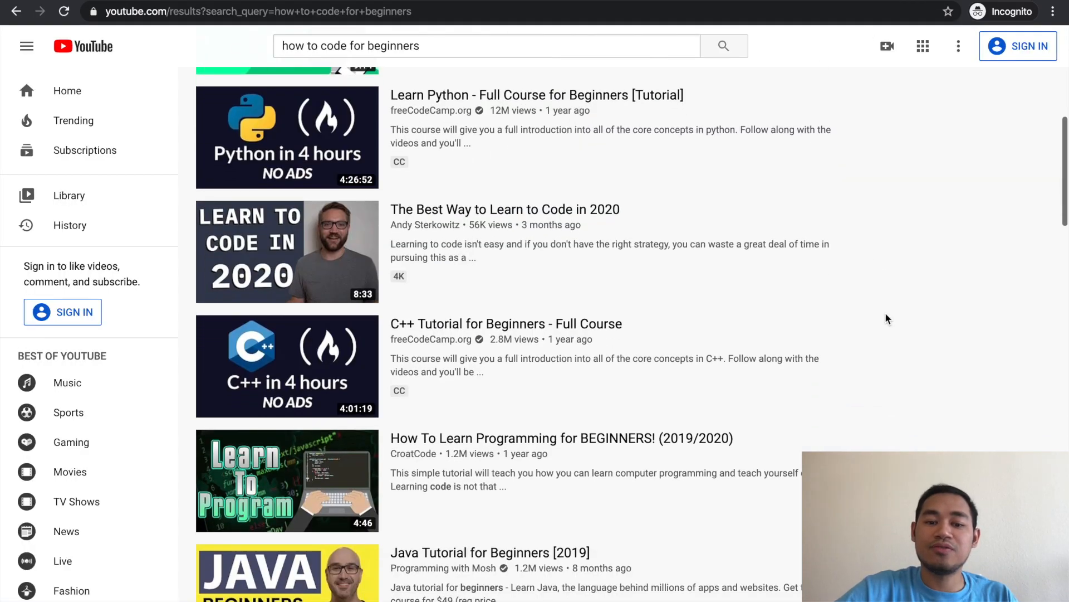
scroll("down", 3)
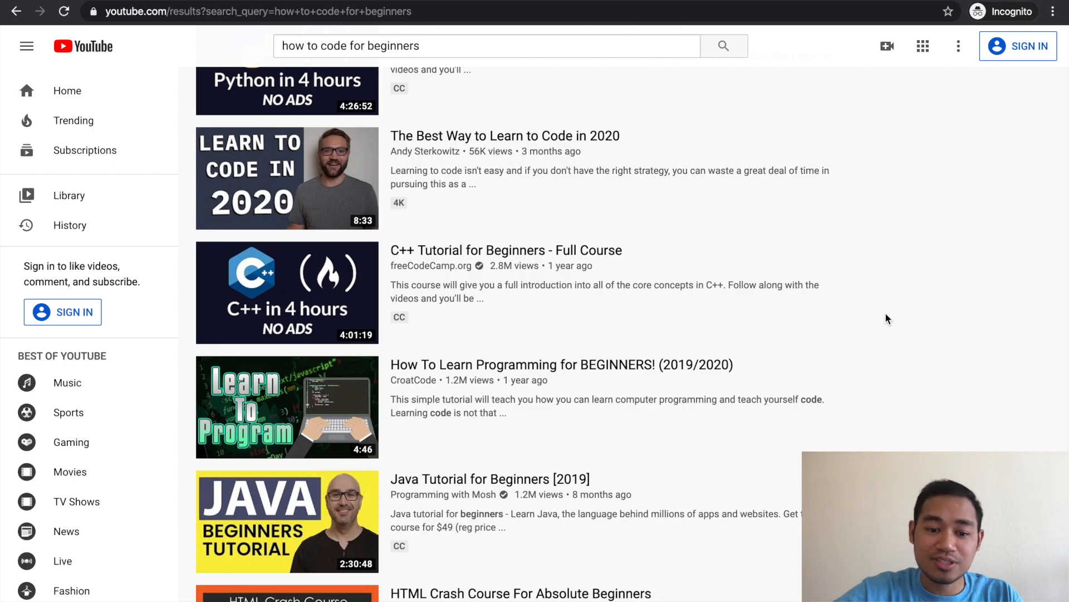
scroll("down", 3)
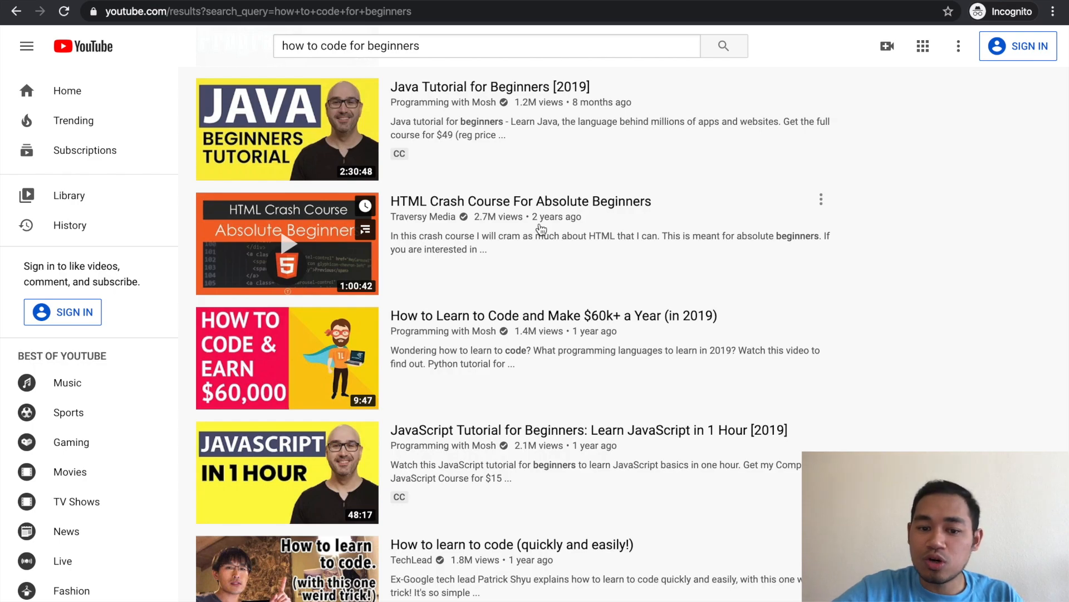
scroll("down", 3)
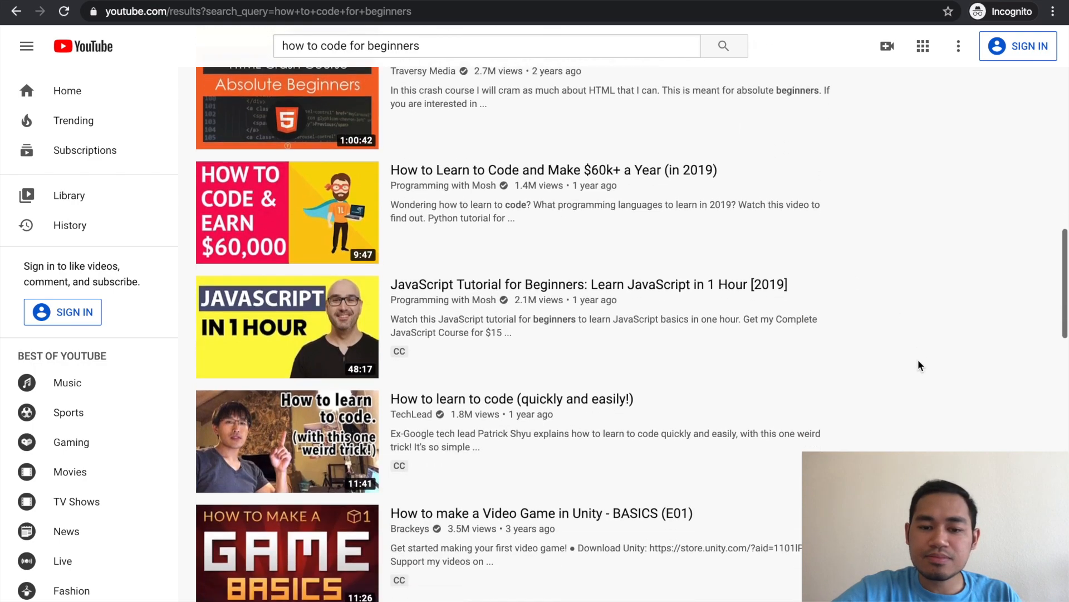
scroll("down", 3)
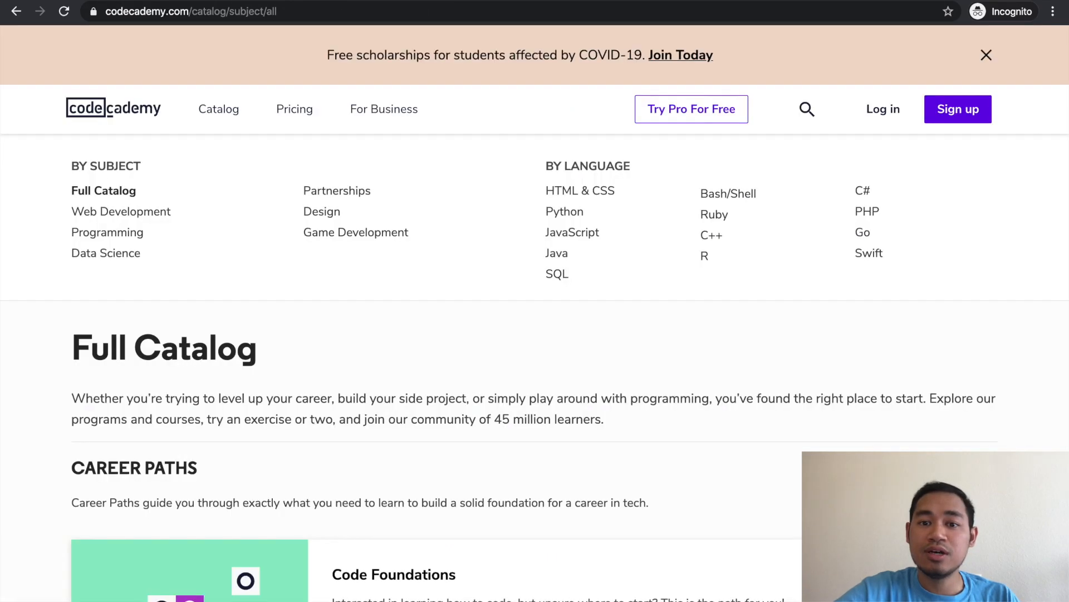
mouse_move(497, 203)
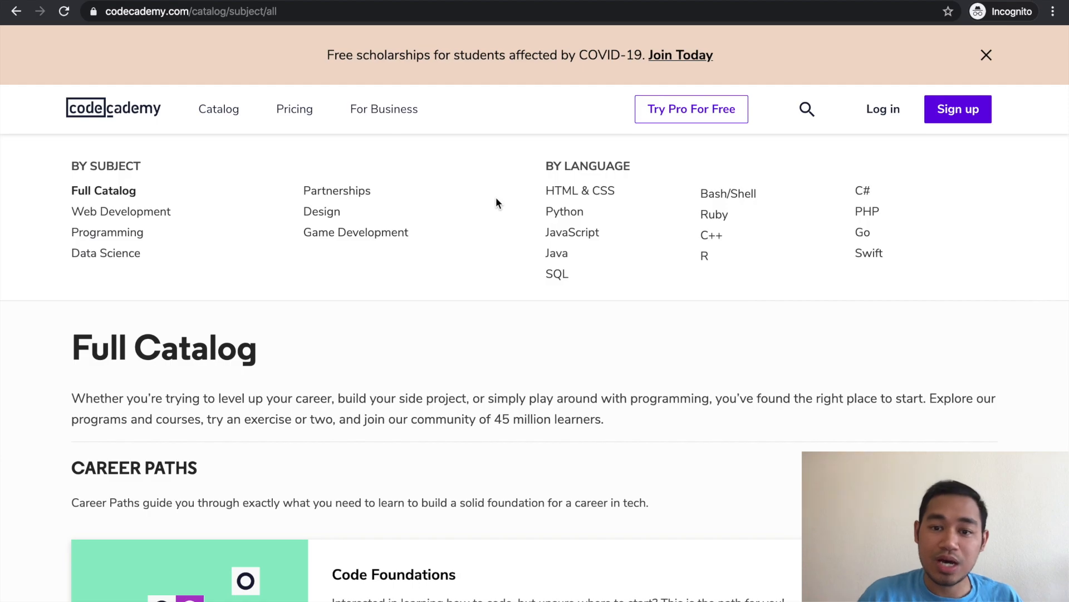
mouse_move(819, 77)
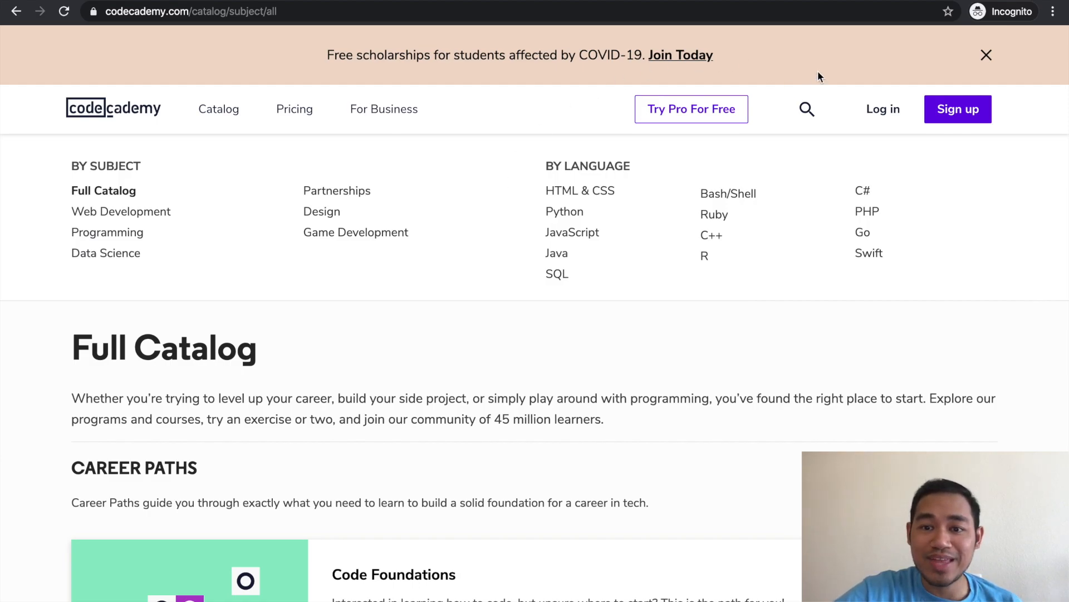